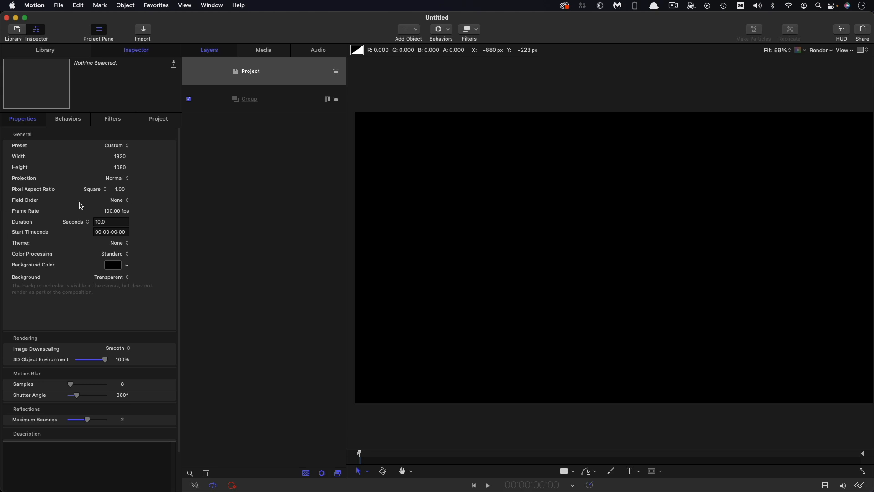
mouse_move(79, 204)
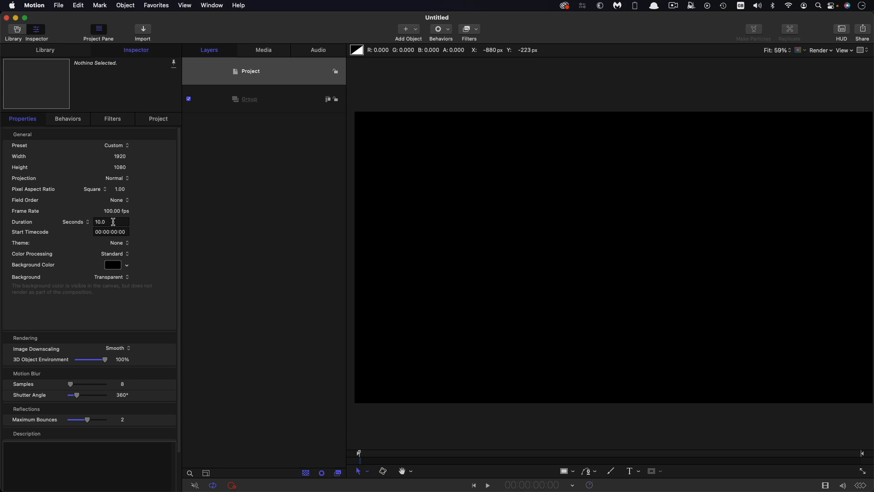
Add a white circle in the group and set its Geometry radius to 30.
click(249, 99)
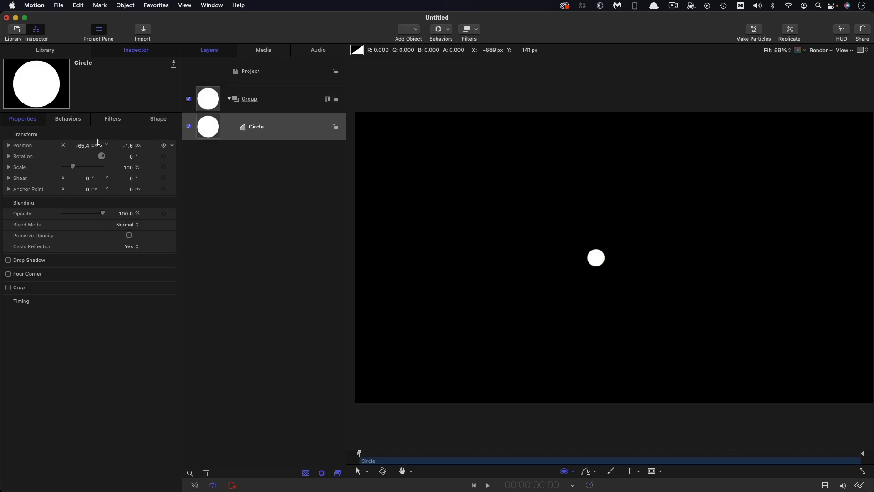
click(158, 118)
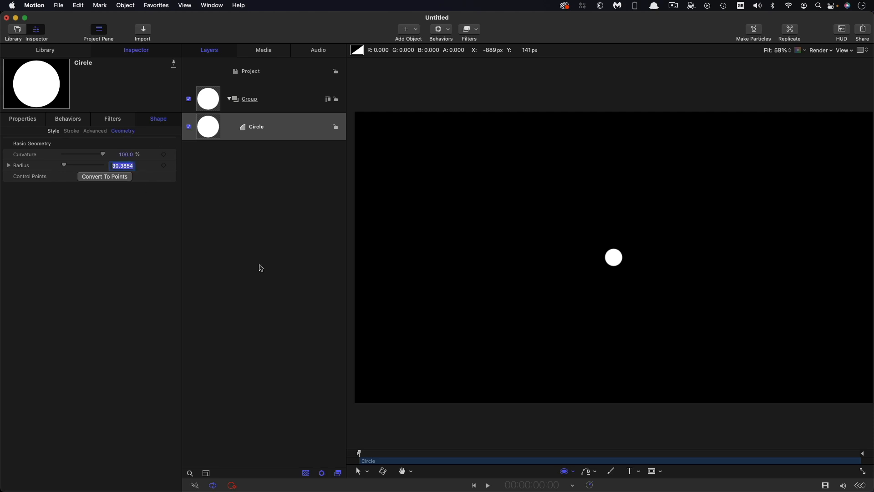
text(30)
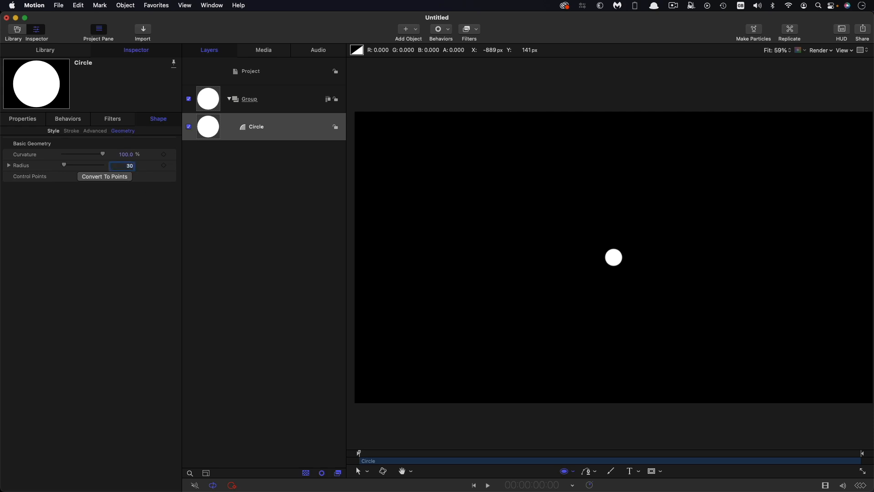
Make the circle a particle emitter with birth rate 10, life 15, speed 150 and preview it.
click(125, 6)
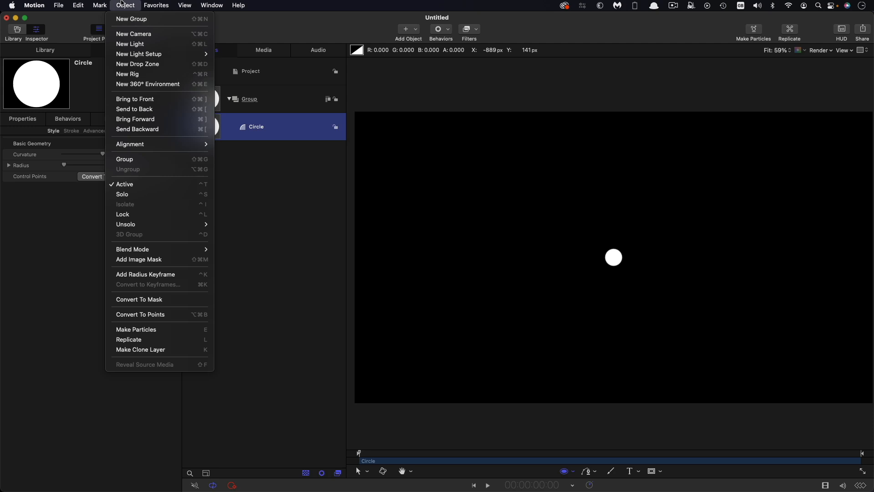
click(504, 297)
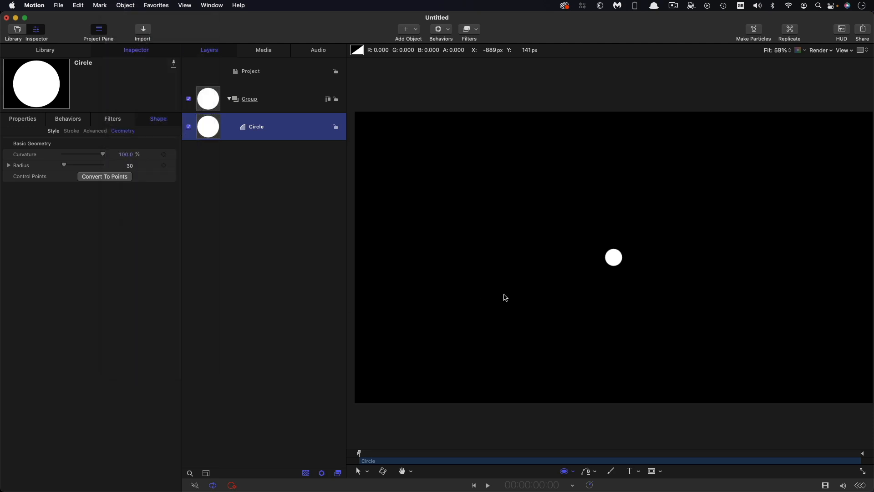
click(752, 29)
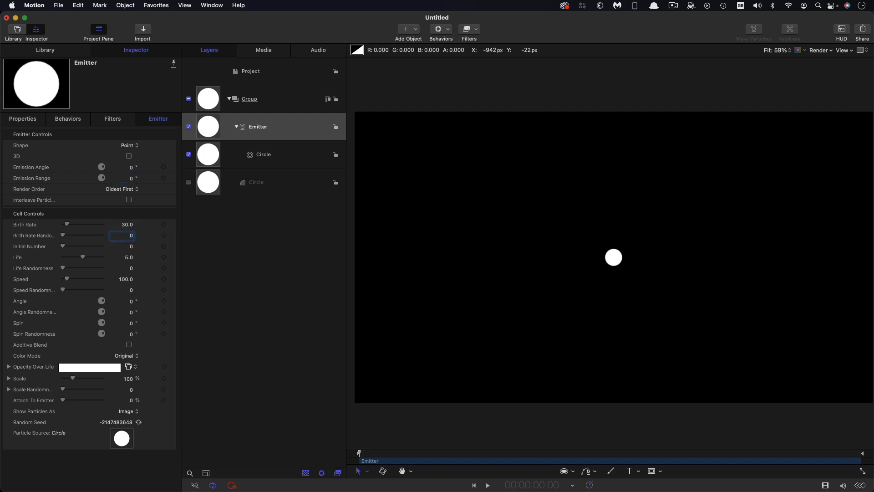
click(122, 224)
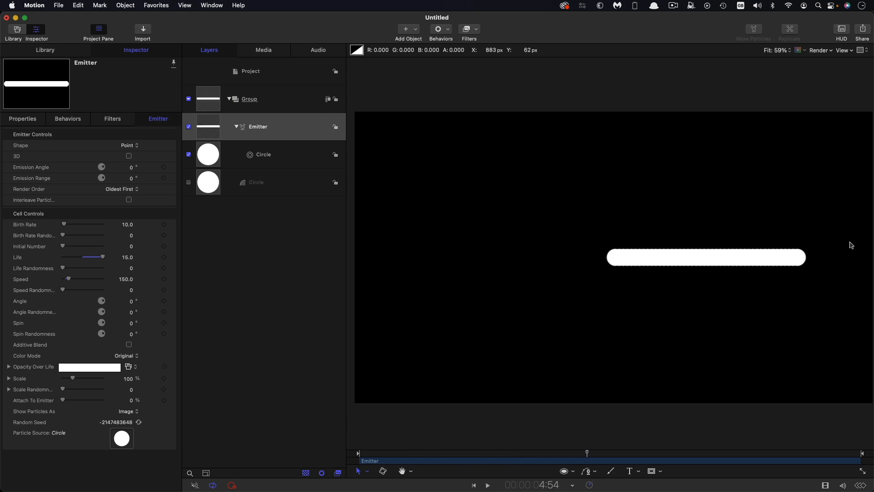
drag(587, 452, 548, 452)
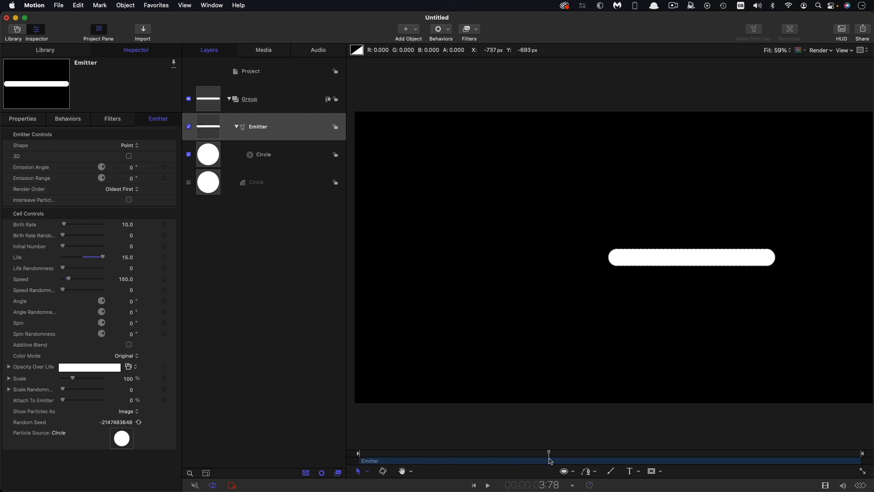
click(257, 126)
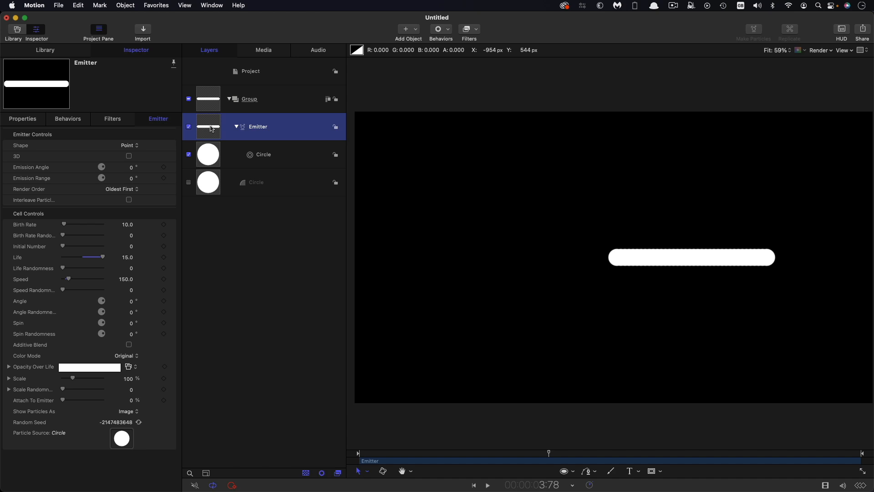
Add a Scale Over Life behavior growing particles from 10% at birth to 270% at death.
click(438, 29)
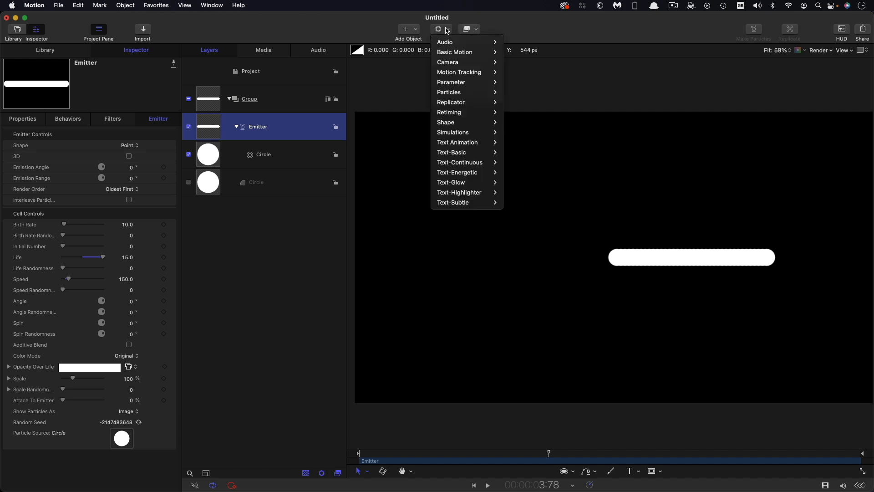
mouse_move(449, 92)
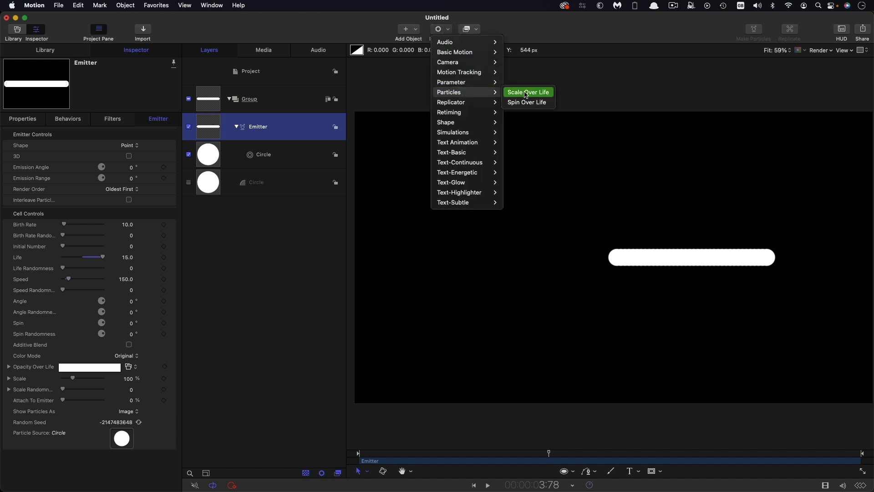
click(527, 92)
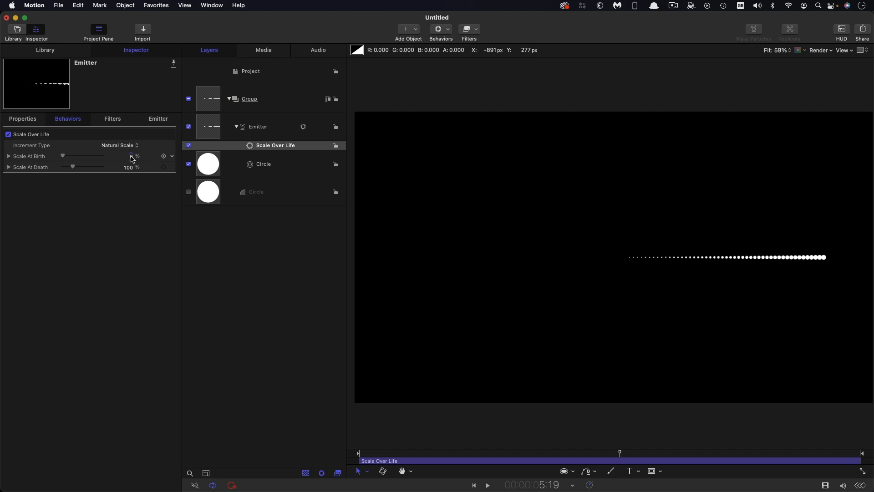
click(129, 156)
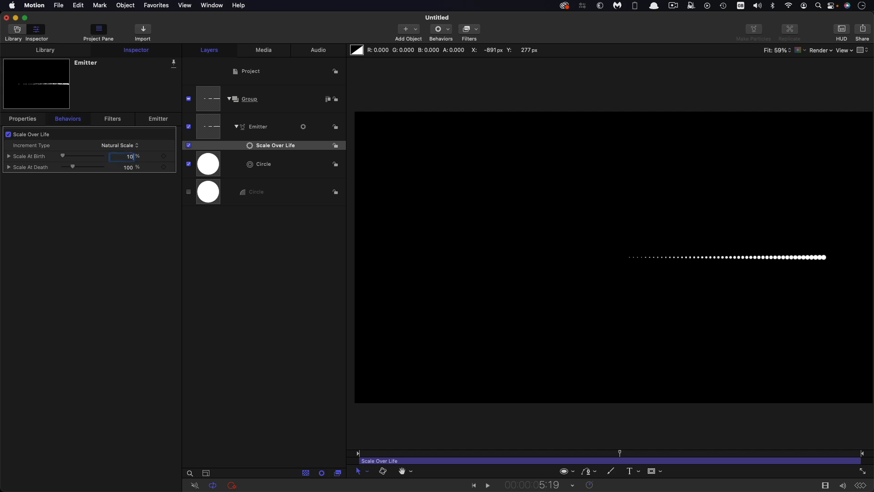
text(270)
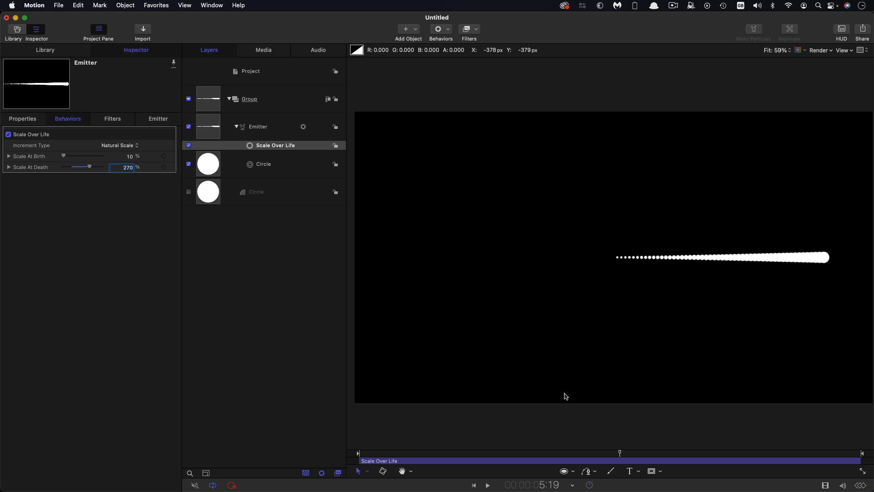
click(258, 126)
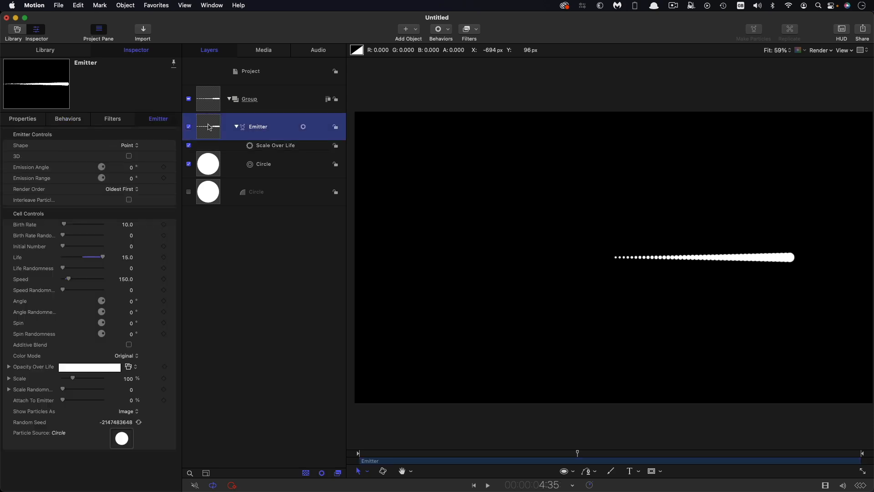
Add a Rate behavior of 61.8 to the emitter's rotation and scrub to preview the spiral.
click(22, 119)
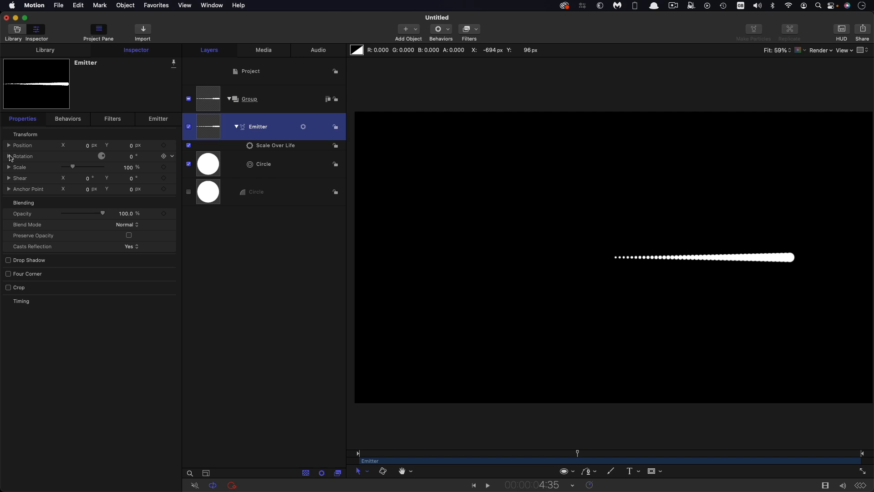
mouse_move(65, 155)
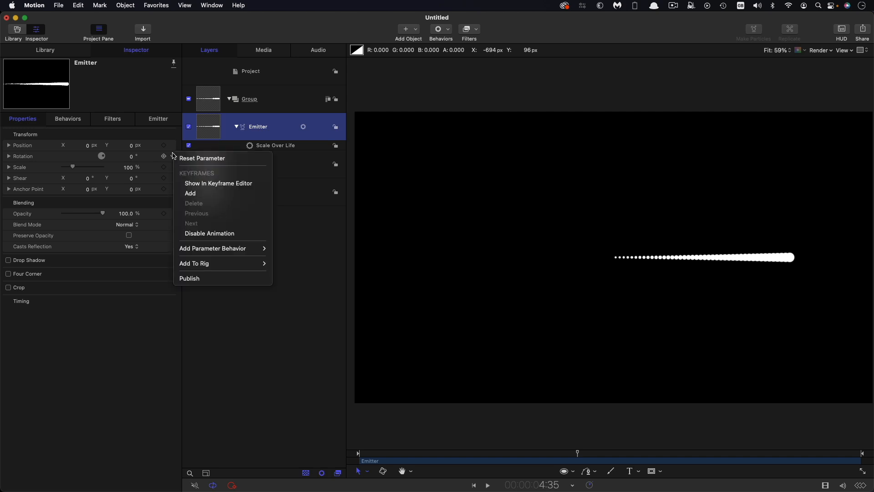
mouse_move(212, 247)
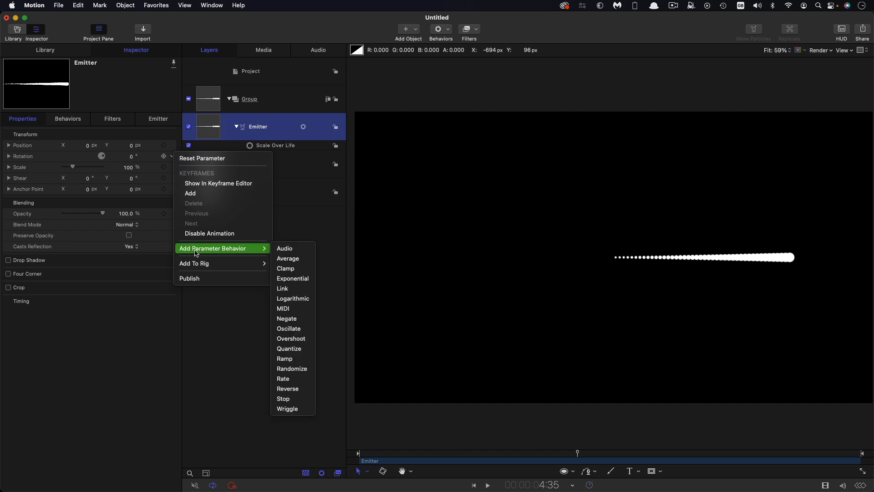
click(282, 378)
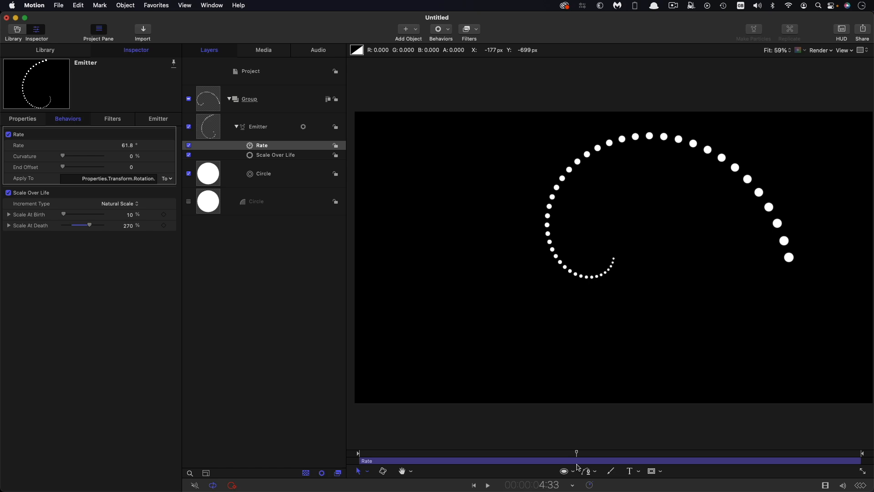
drag(576, 452, 415, 452)
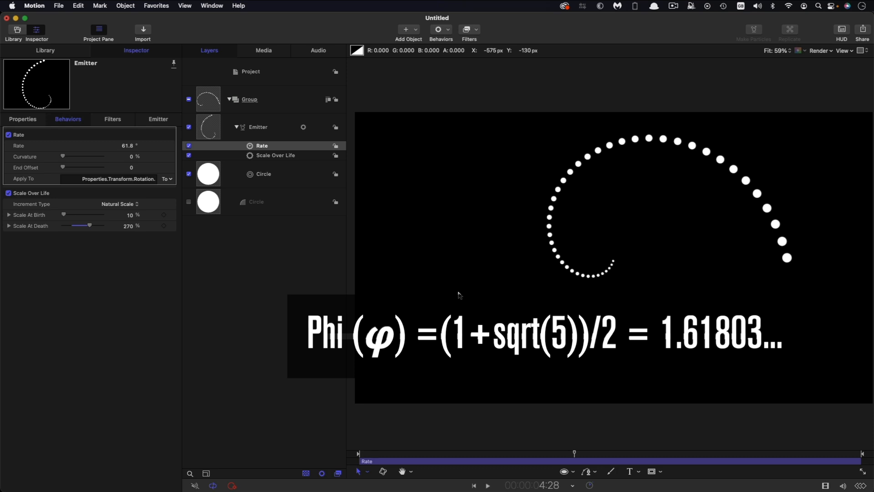
mouse_move(419, 310)
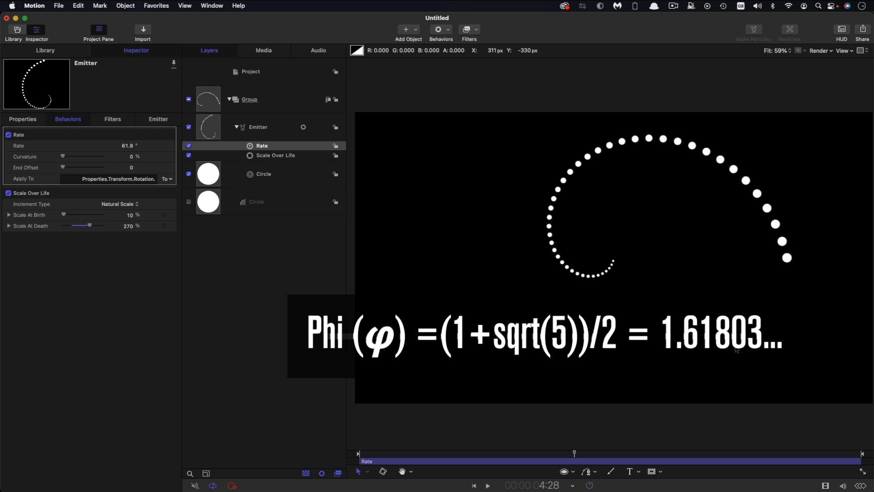
mouse_move(825, 338)
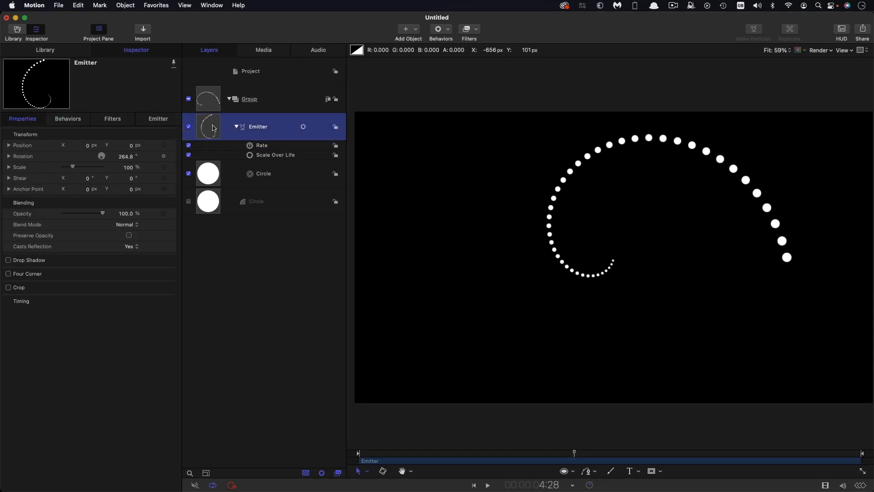
Clone the emitter and replicate the clone with a Line arrangement.
right_click(212, 127)
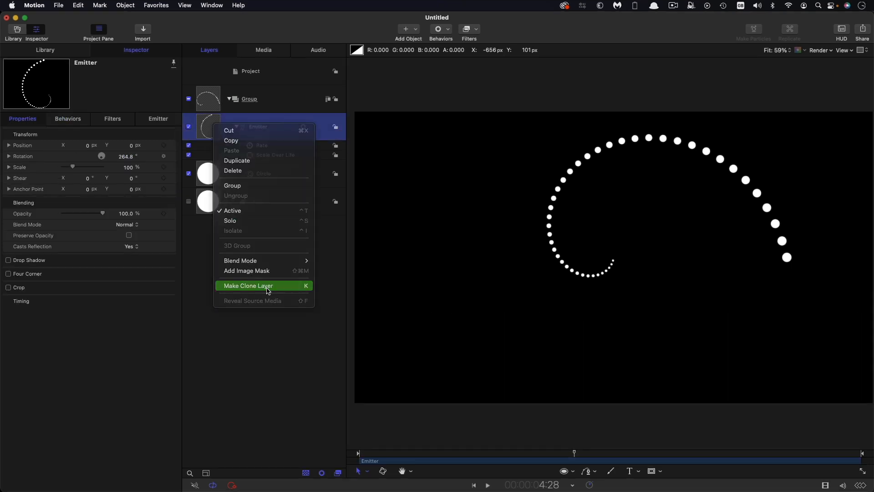
click(248, 285)
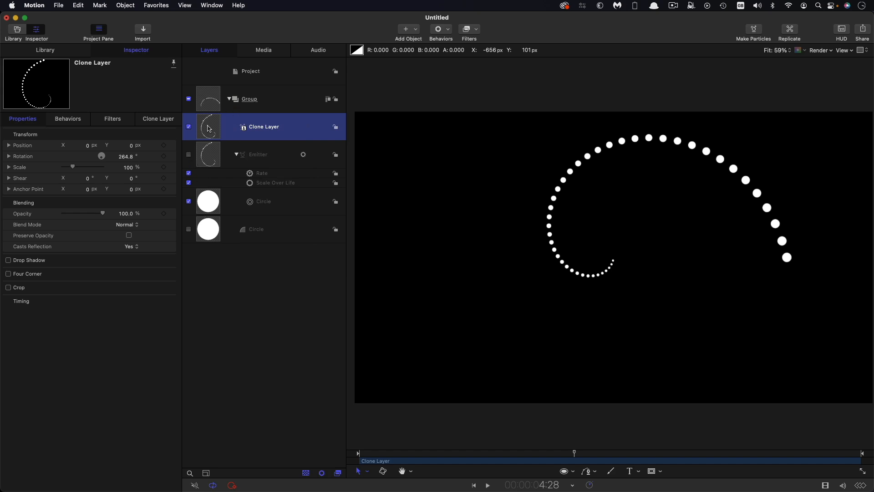
click(124, 5)
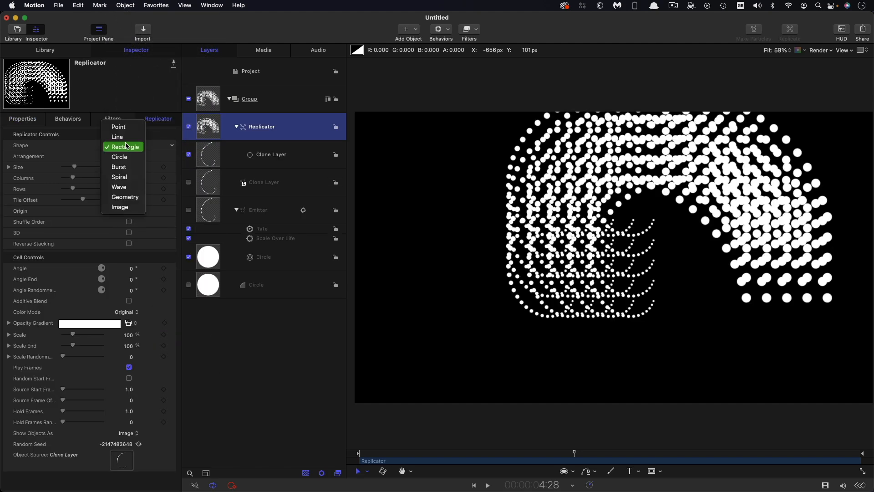
click(118, 136)
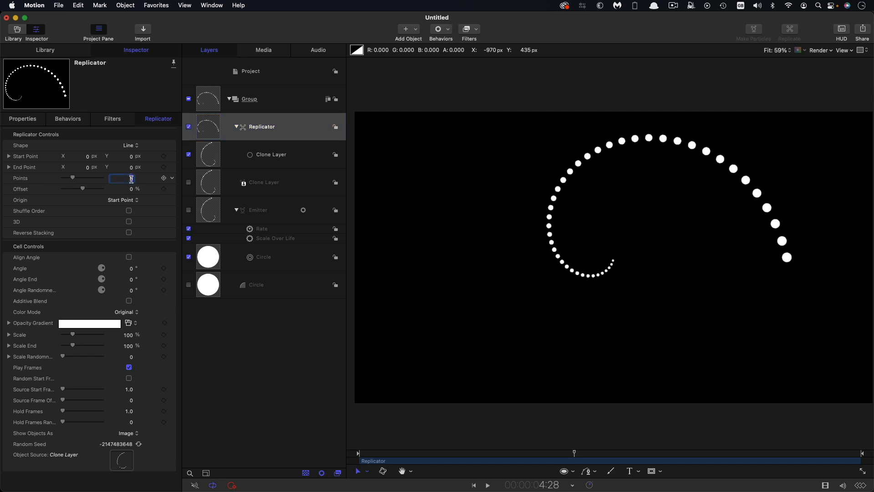
Set the replicator to 34 points with an end angle of -349.4° for a full disc.
text(34)
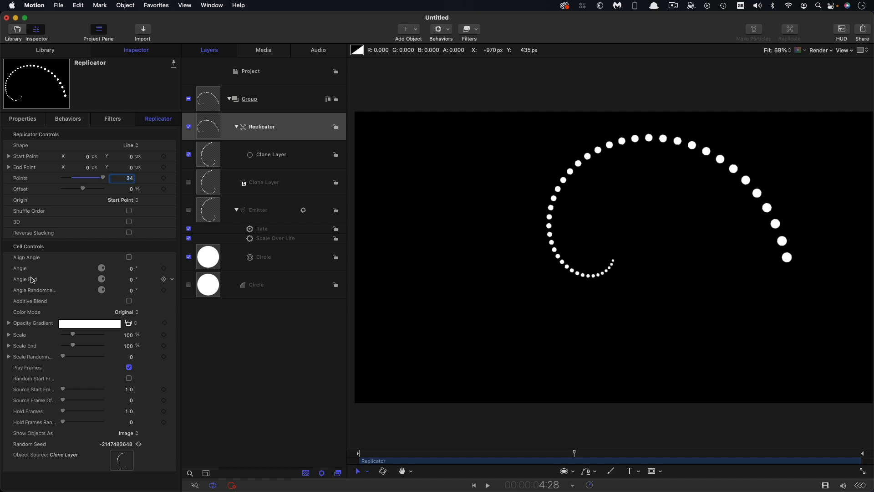
mouse_move(133, 281)
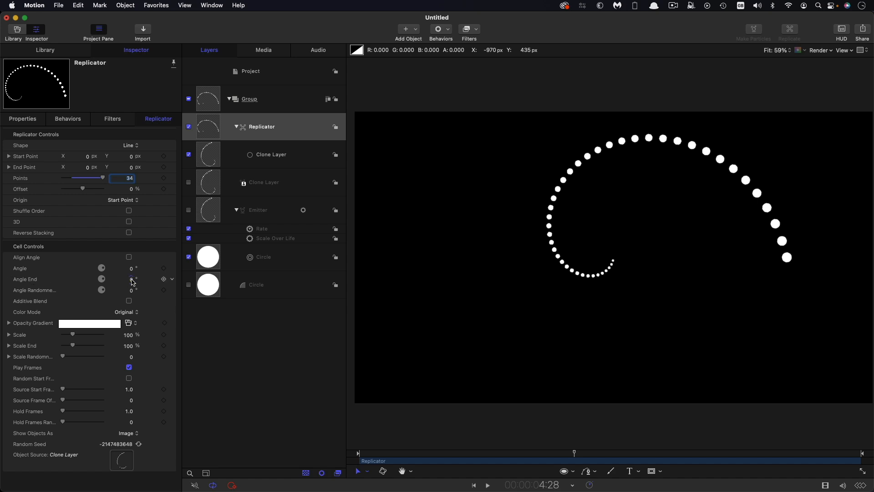
click(122, 279)
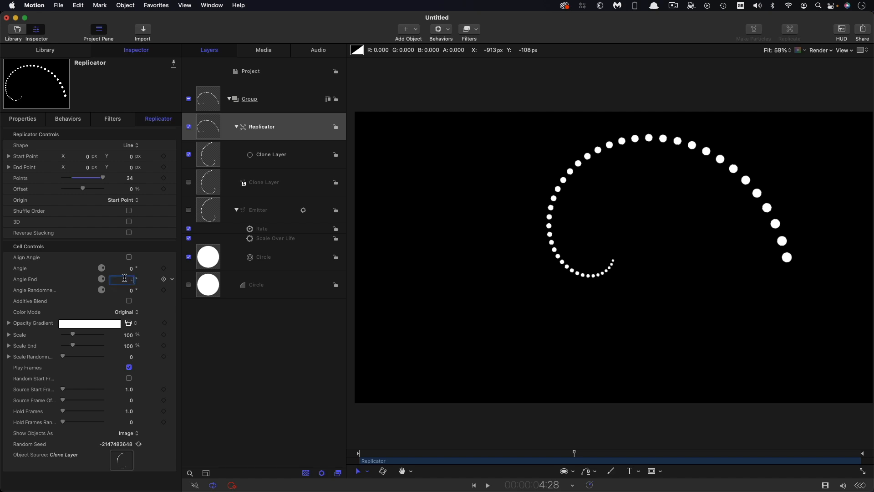
text(-349.4)
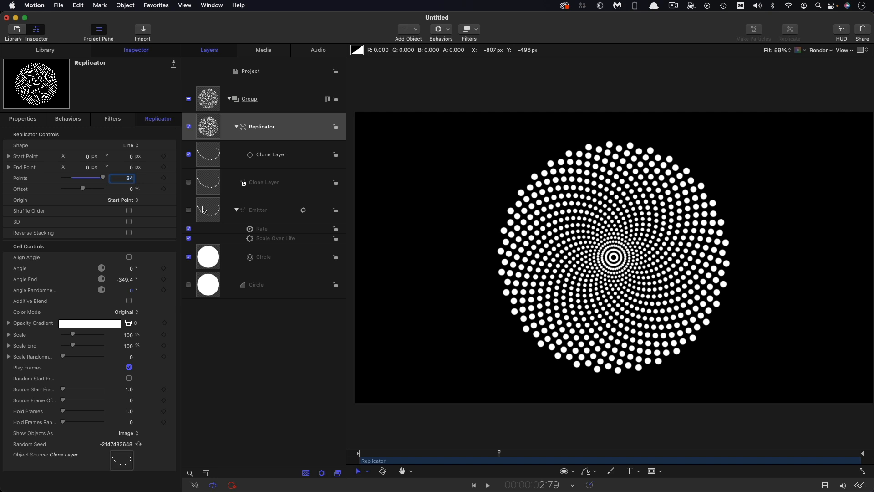
Try emitter birth rate 18 and speed 100, settling on speed 125, then return to the replicator.
click(257, 210)
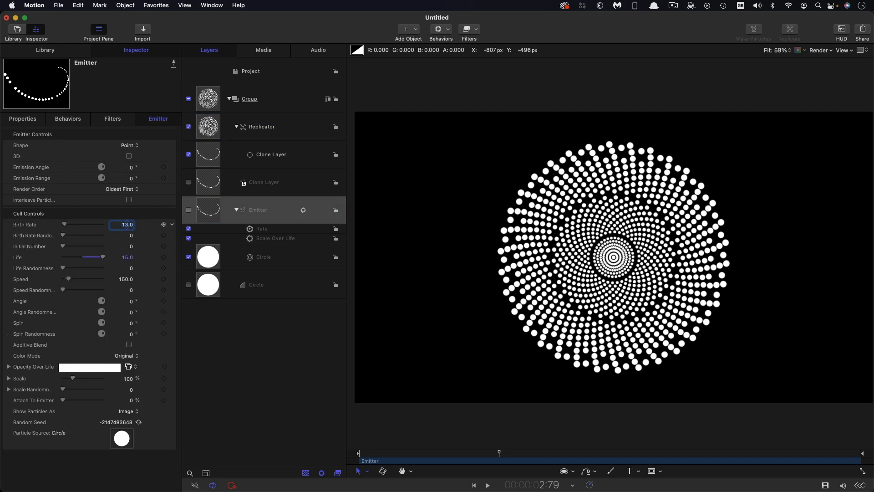
text(18.0)
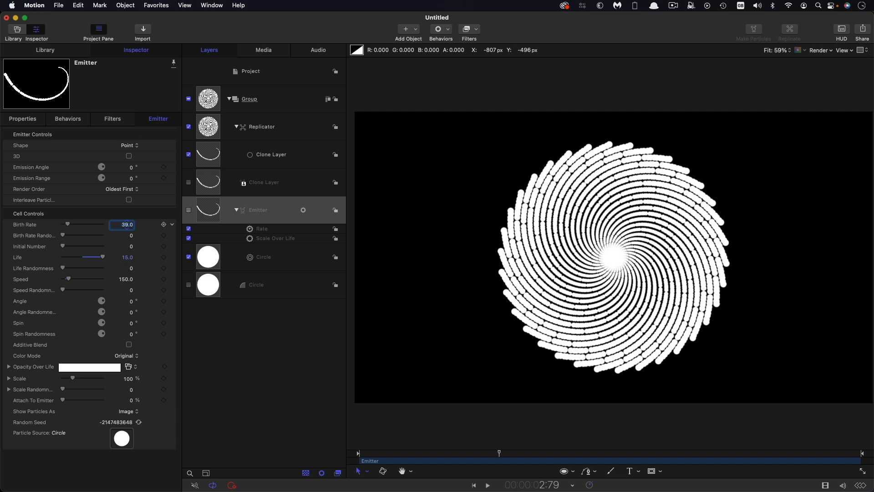
text(100)
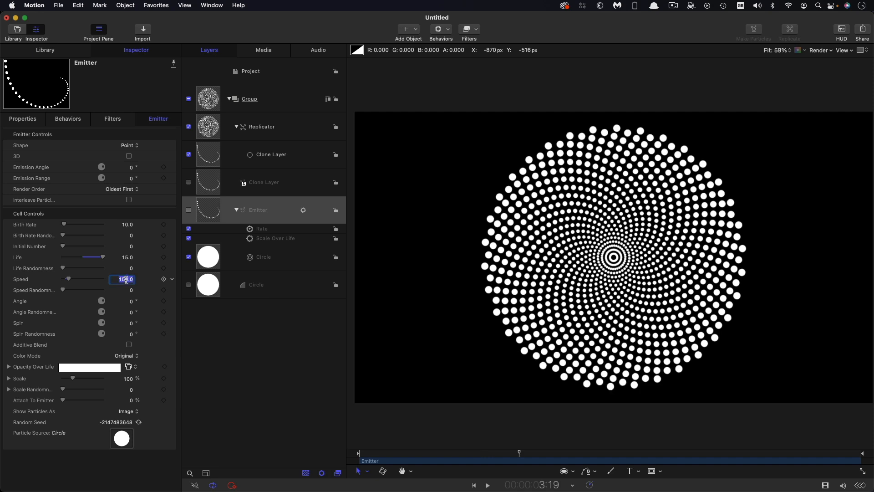
text(125.0)
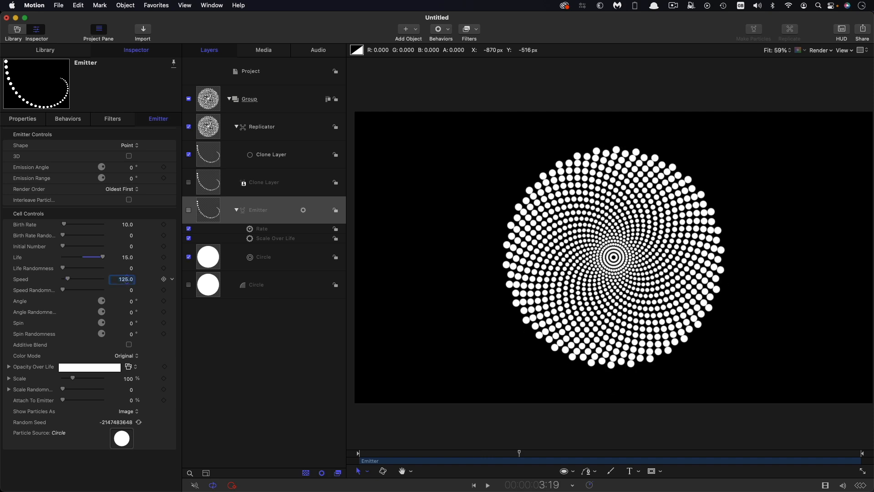
click(486, 485)
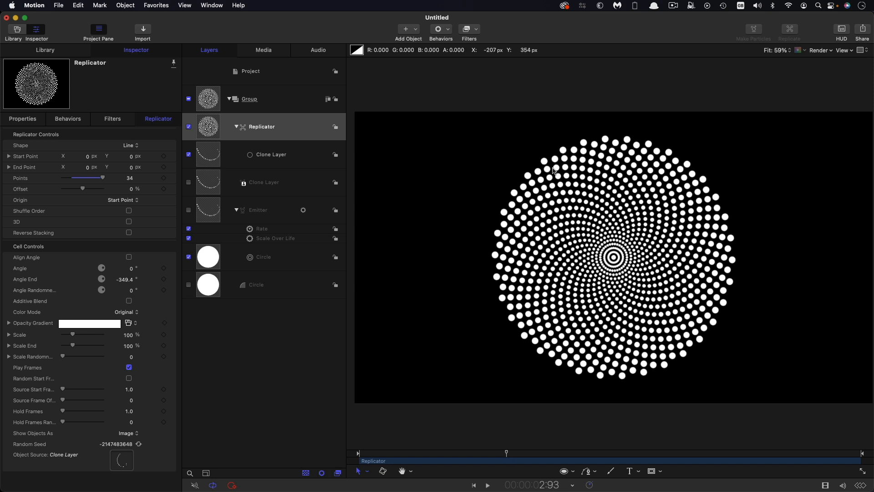
mouse_move(525, 193)
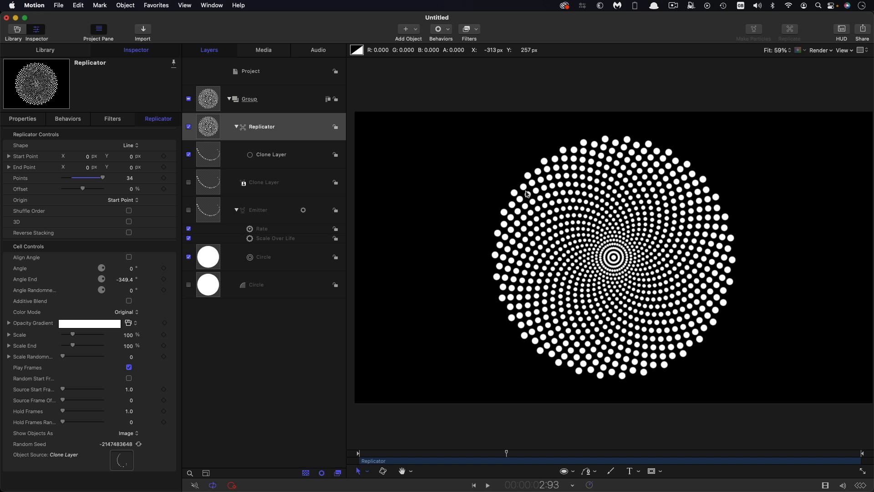
mouse_move(696, 217)
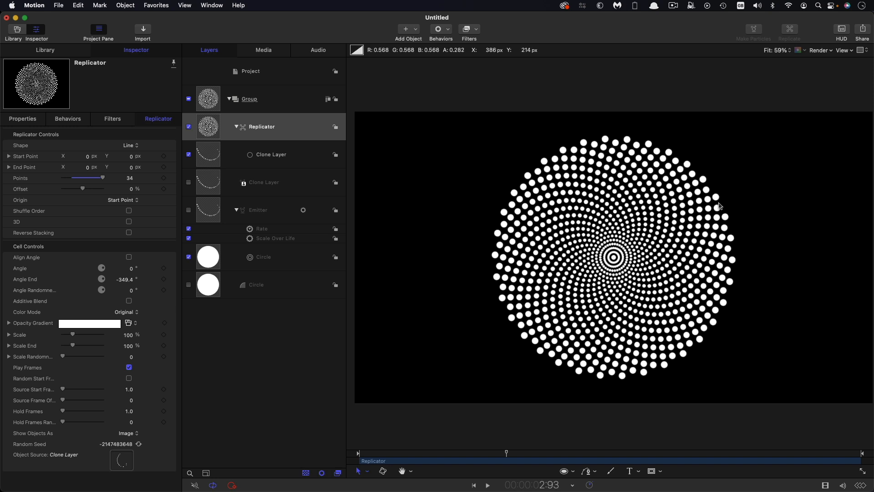
mouse_move(656, 355)
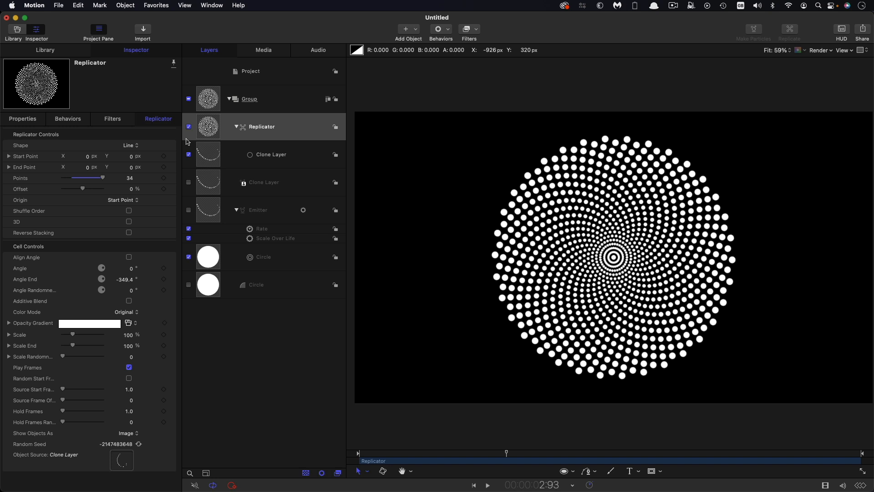
click(188, 127)
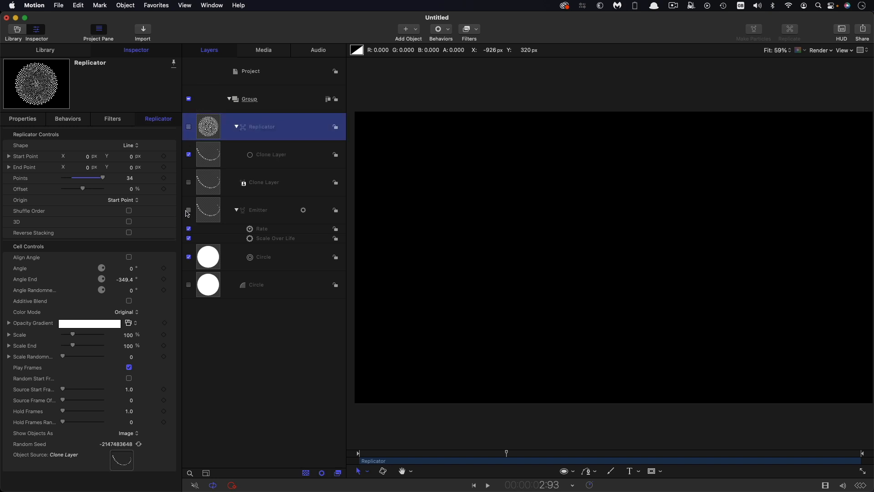
click(188, 210)
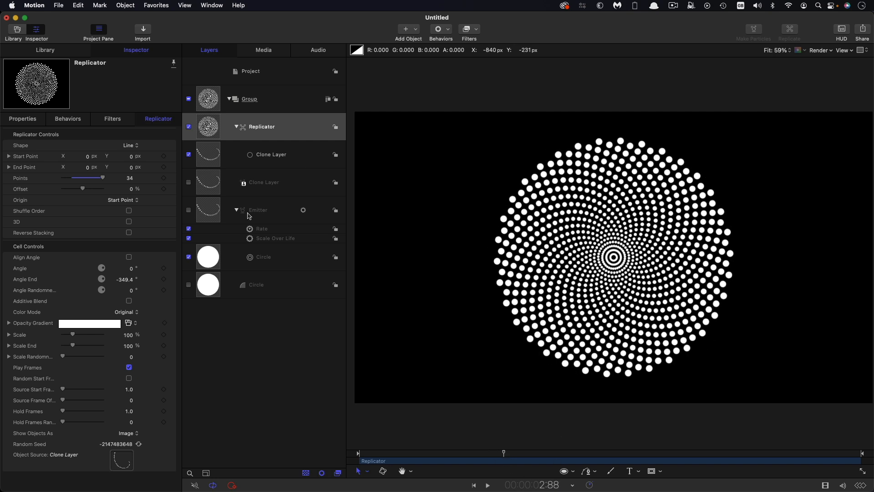
Copy the 61.8 Rate behavior onto the replicator and preview the spinning disc.
click(261, 228)
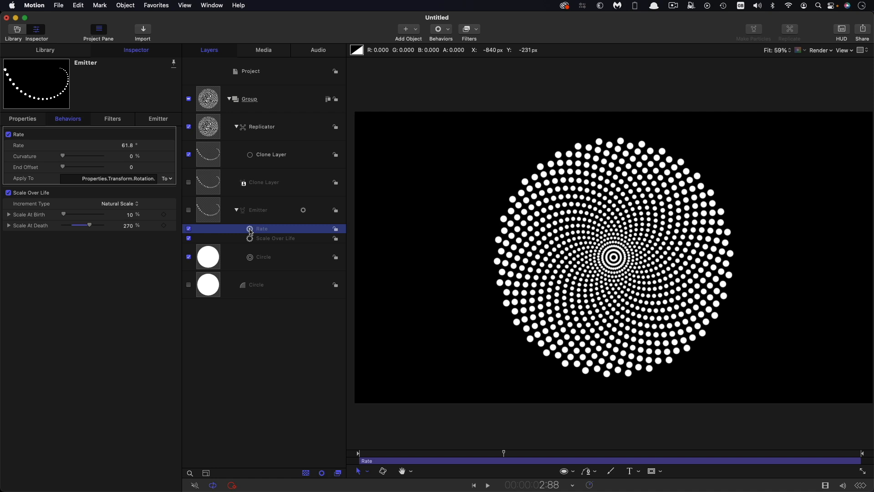
click(262, 126)
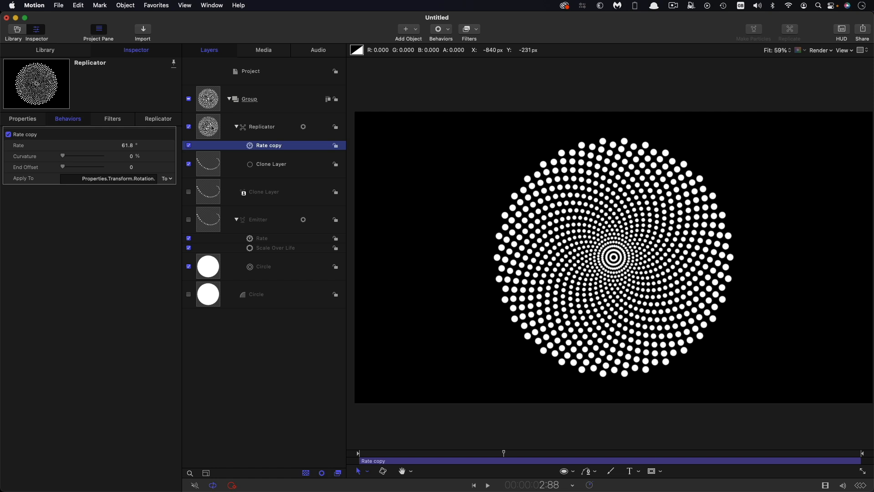
click(486, 484)
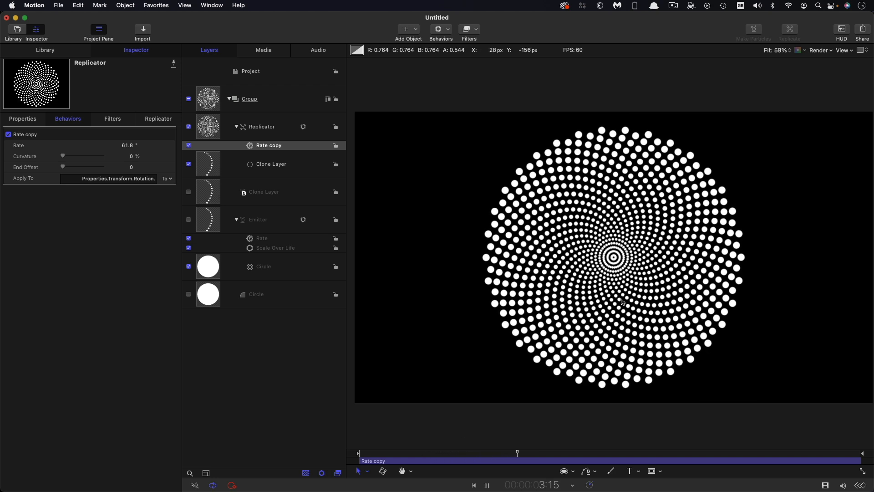
click(486, 485)
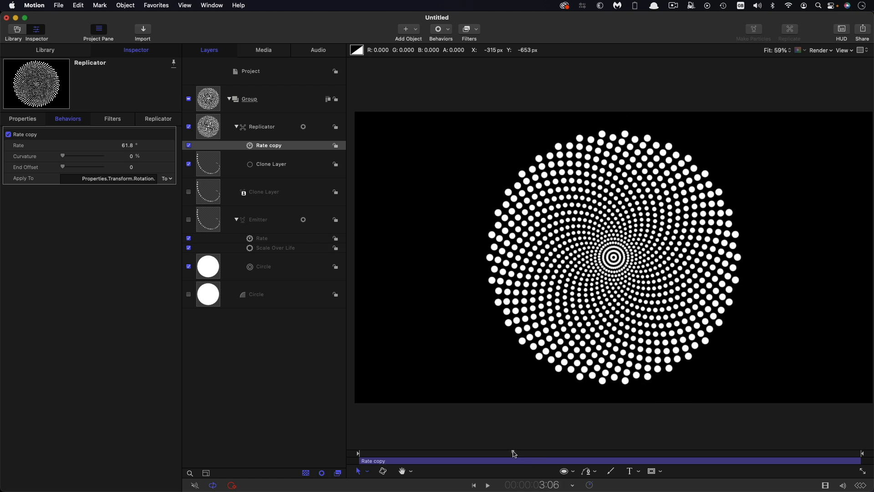
Trim the Rate copy to end partway through the timeline and select the source circle.
drag(513, 453, 509, 456)
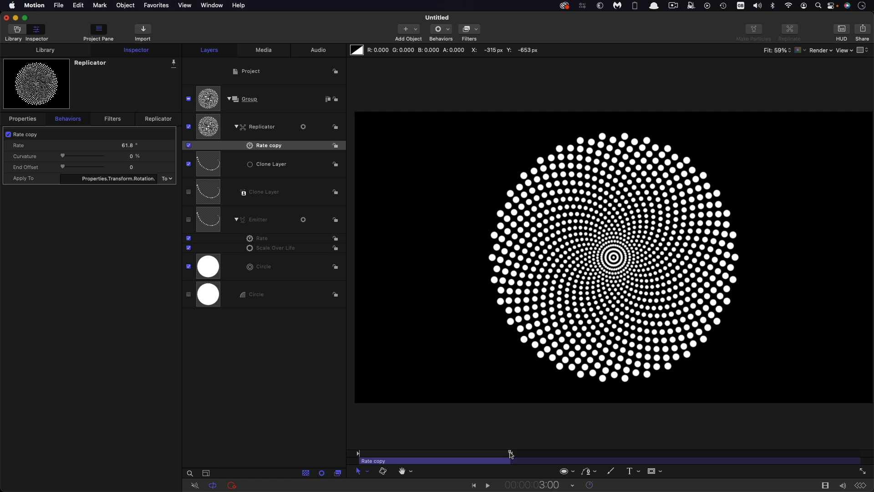
click(486, 484)
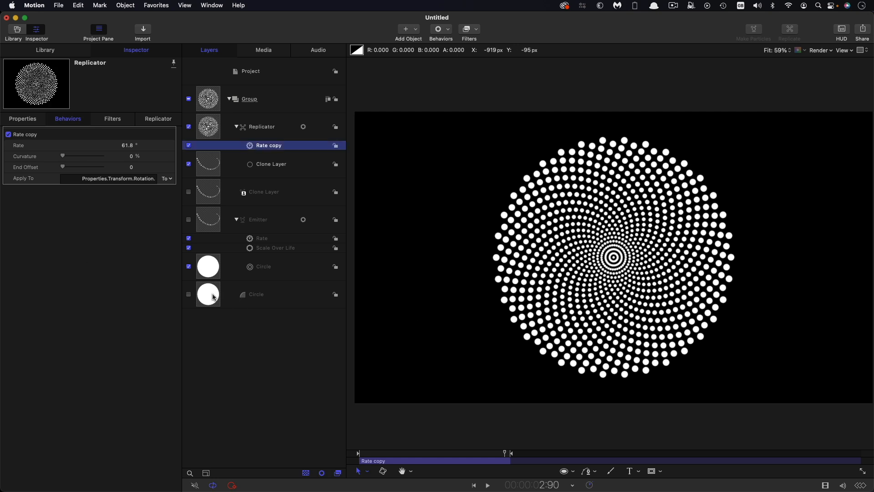
click(256, 294)
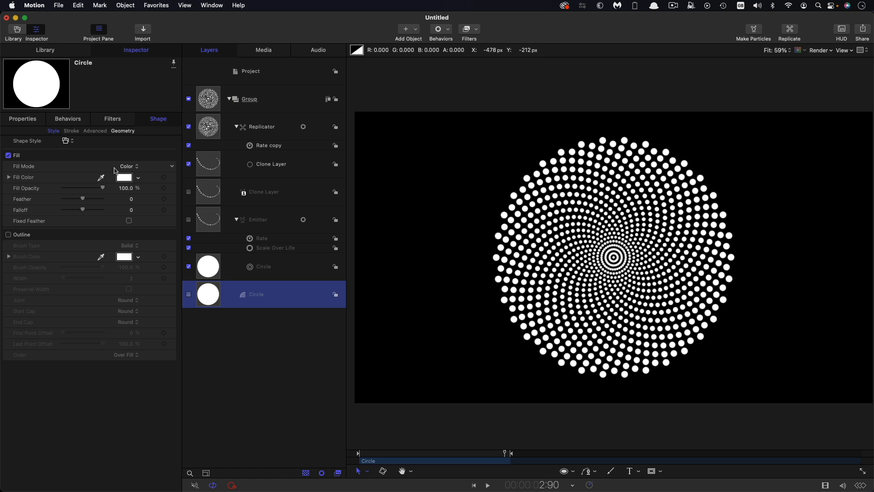
Give the circle a gradient fill with a dark-to-bright orange colour ramp.
click(129, 166)
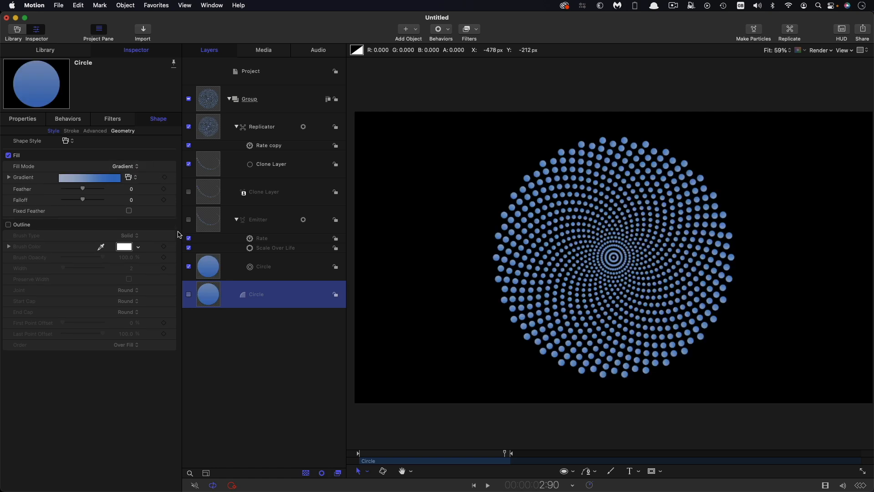
click(9, 178)
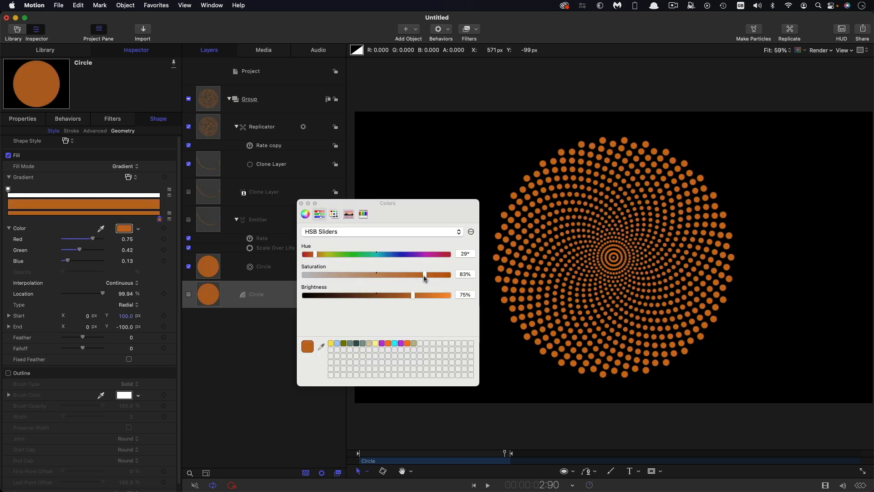
drag(413, 293, 418, 294)
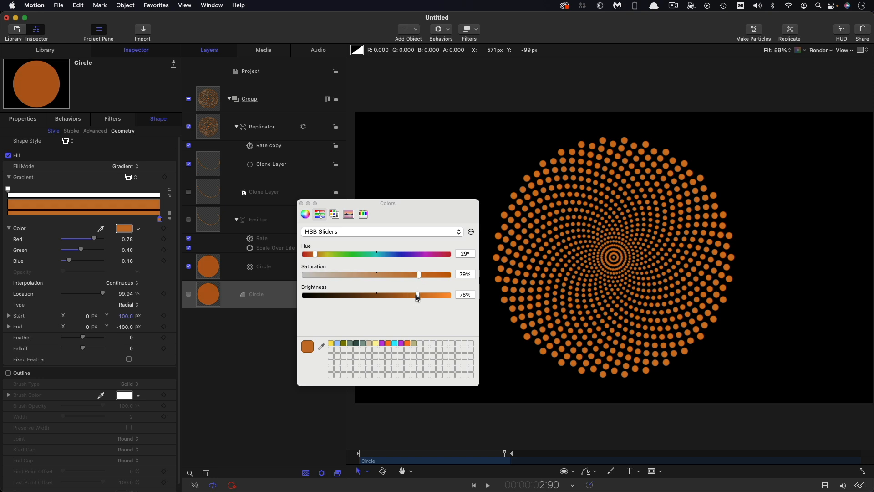
drag(415, 294, 360, 295)
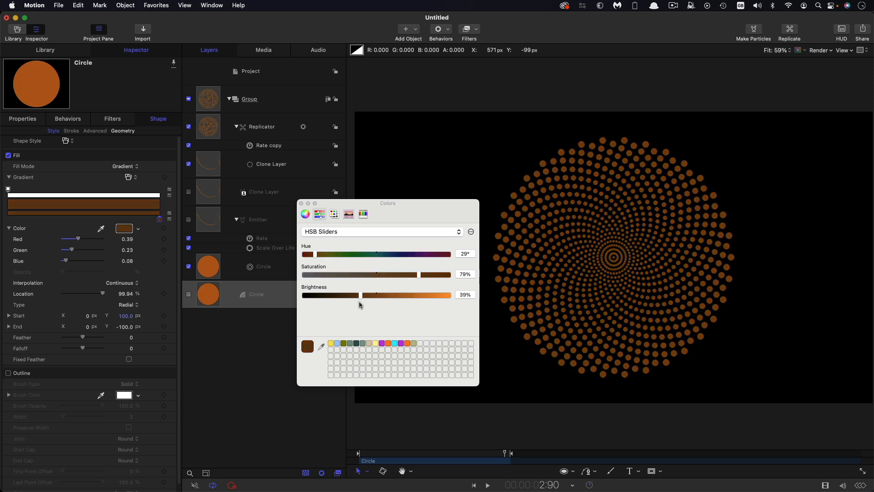
drag(359, 295, 349, 295)
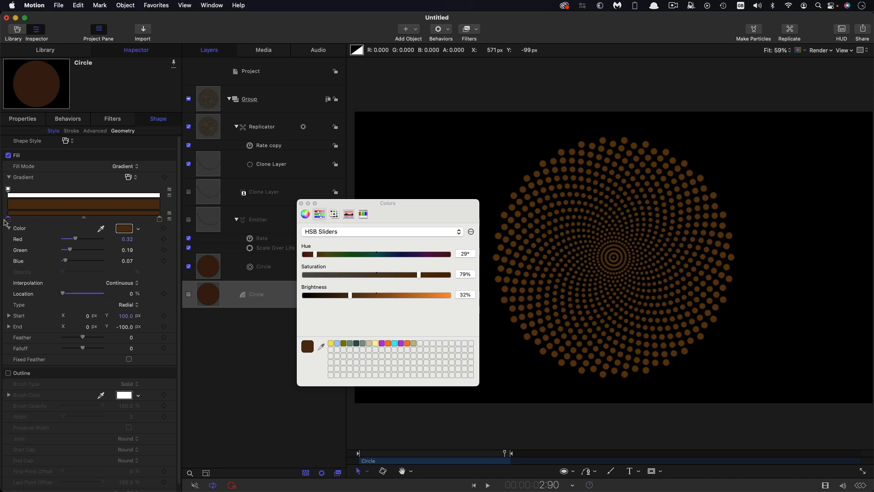
drag(349, 295, 449, 295)
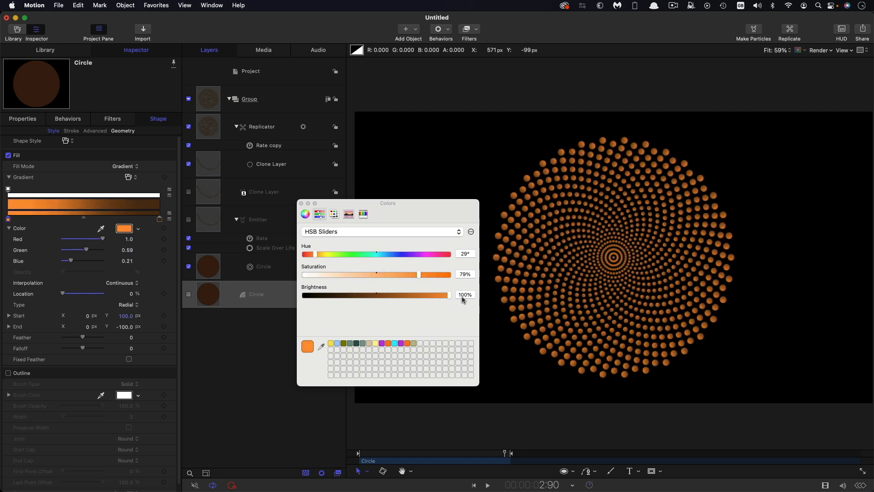
drag(419, 274, 404, 274)
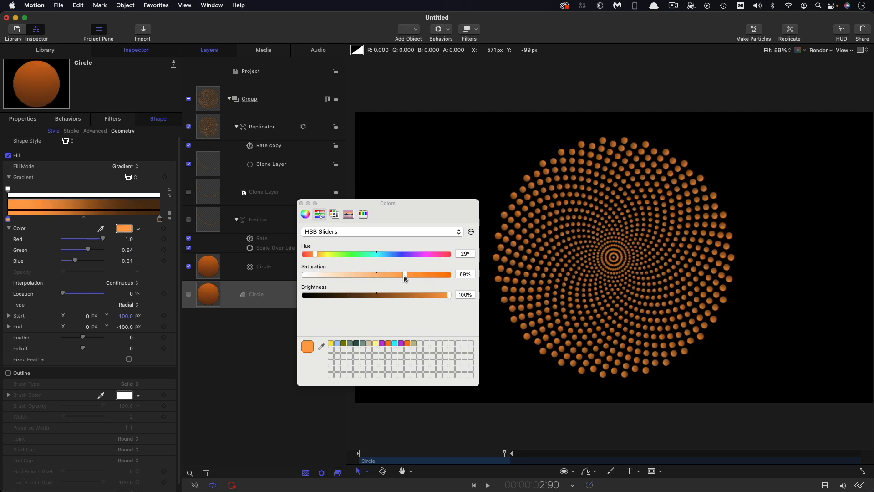
drag(404, 274, 413, 273)
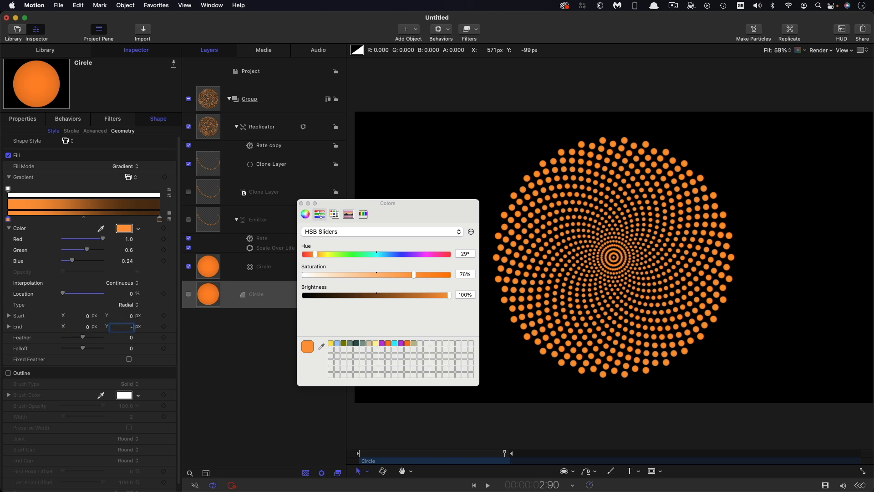
Offset the radial gradient by setting End Y to -40.
text(-40.0)
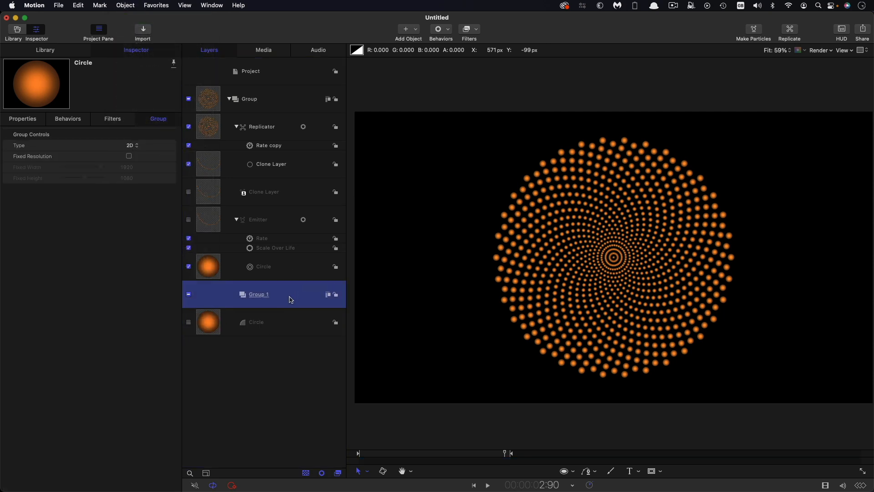
Select the circle inside the new Group 1 and bring up the generators library.
click(255, 321)
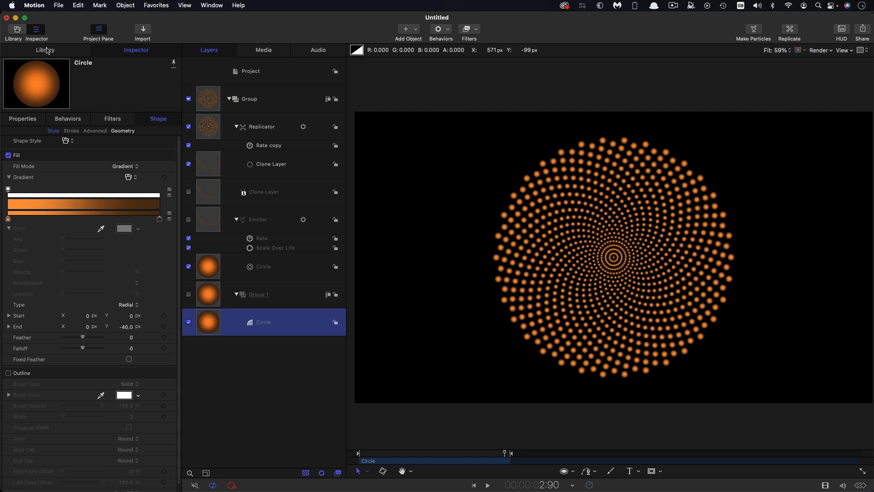
click(44, 49)
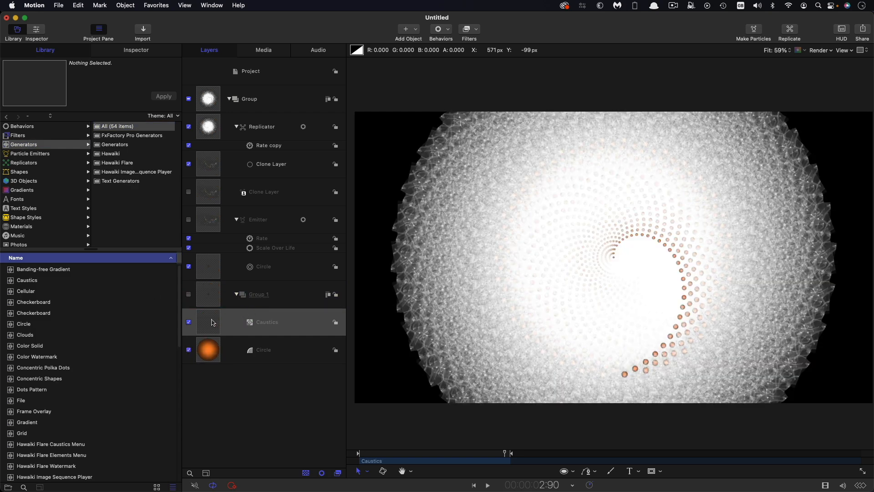
Add an image mask to the Caustics layer and turn the source circle back on.
right_click(267, 321)
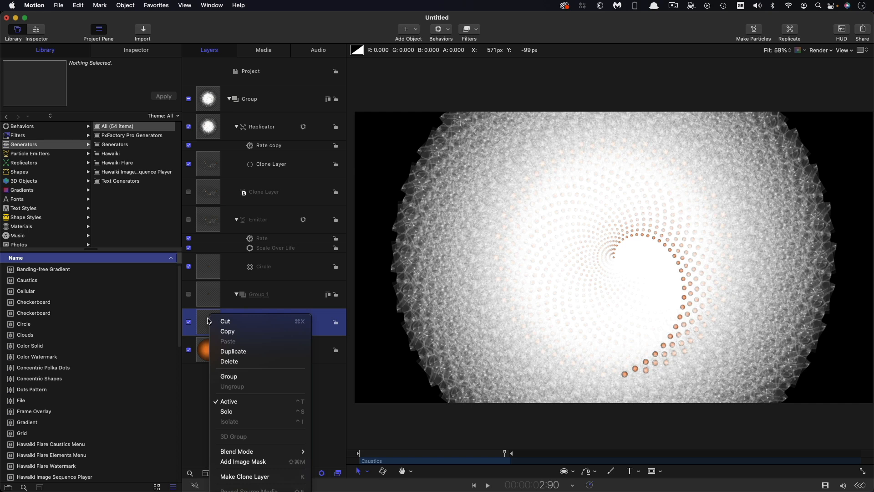
click(242, 461)
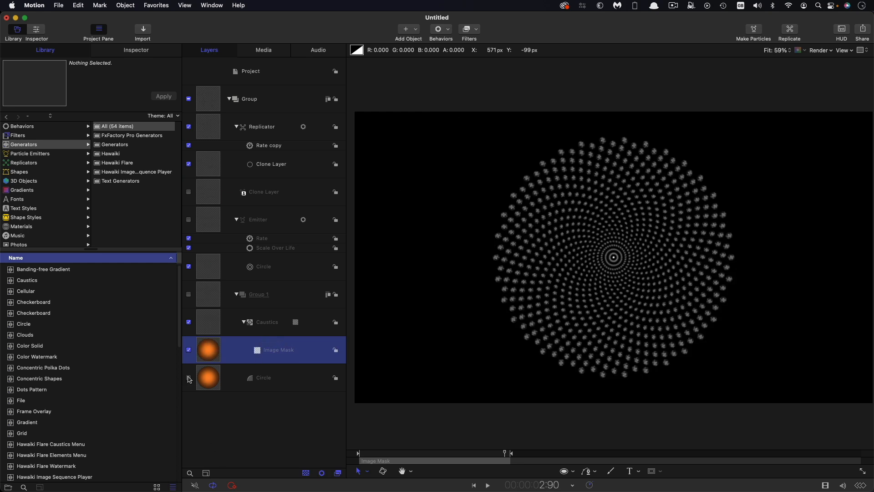
click(189, 377)
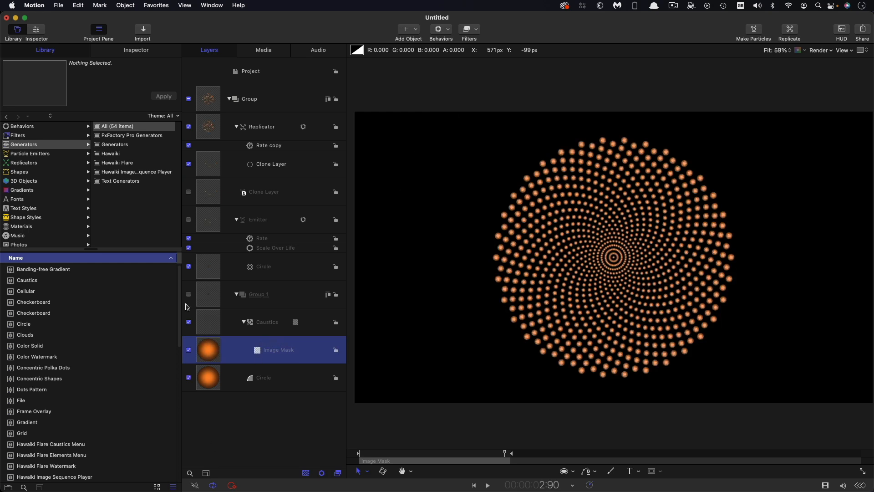
click(135, 49)
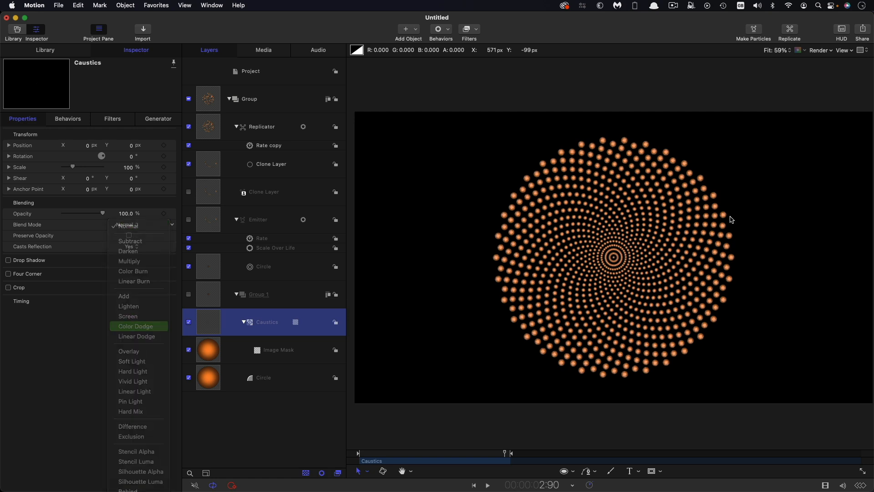
Blend the caustics as Color Dodge, tint them pale orange and raise Brightness to 40.
click(134, 326)
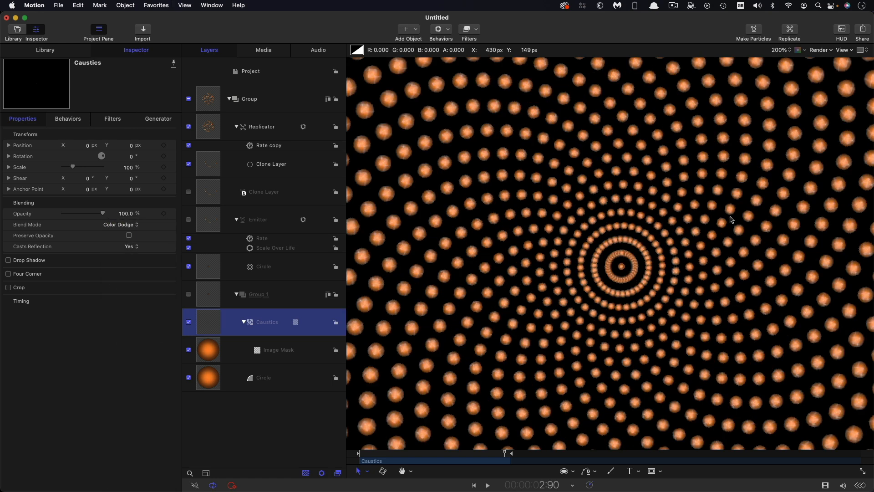
mouse_move(550, 123)
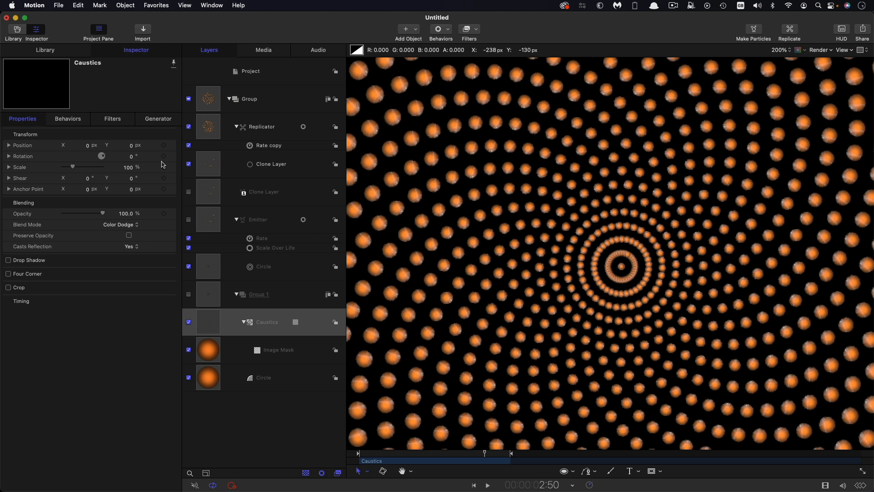
click(125, 221)
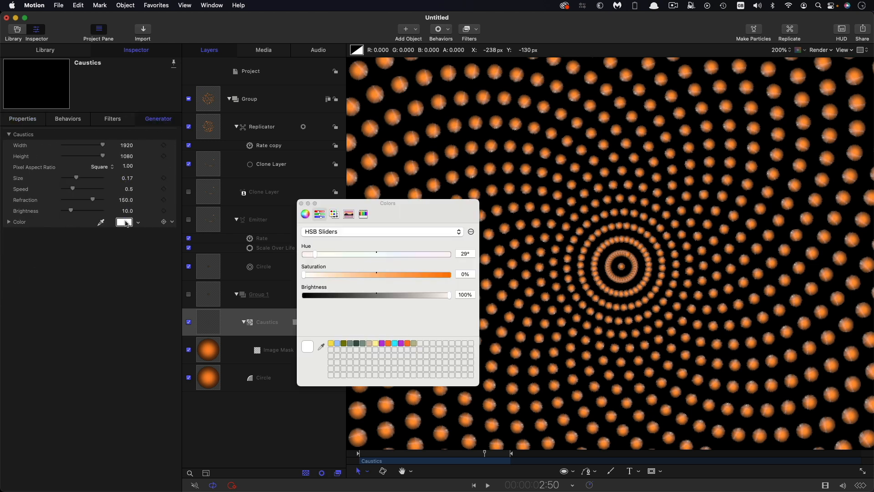
drag(316, 274, 320, 274)
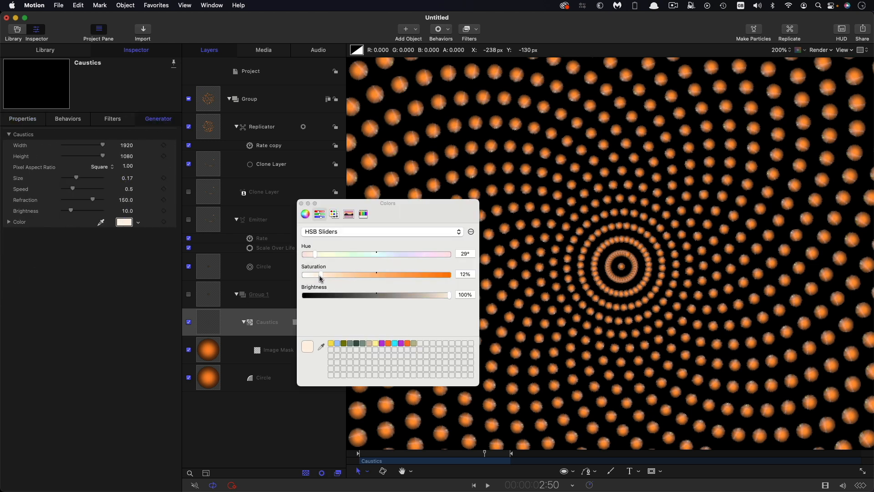
drag(321, 274, 350, 274)
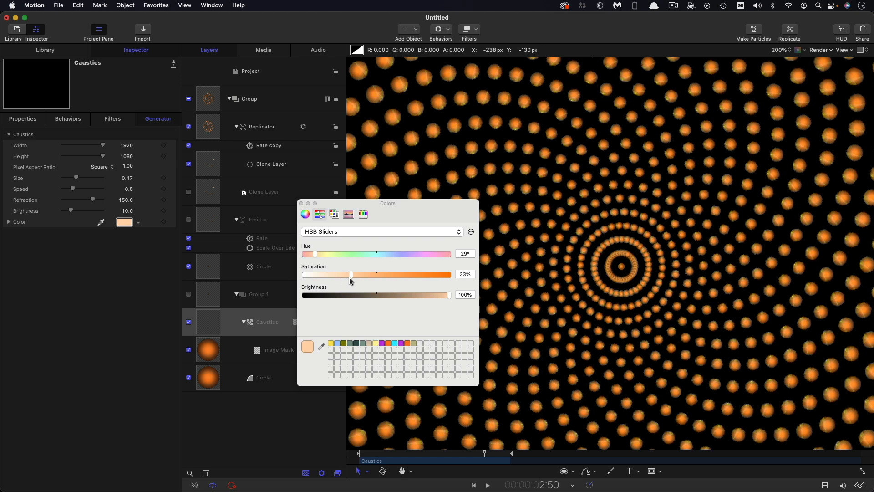
drag(351, 274, 345, 274)
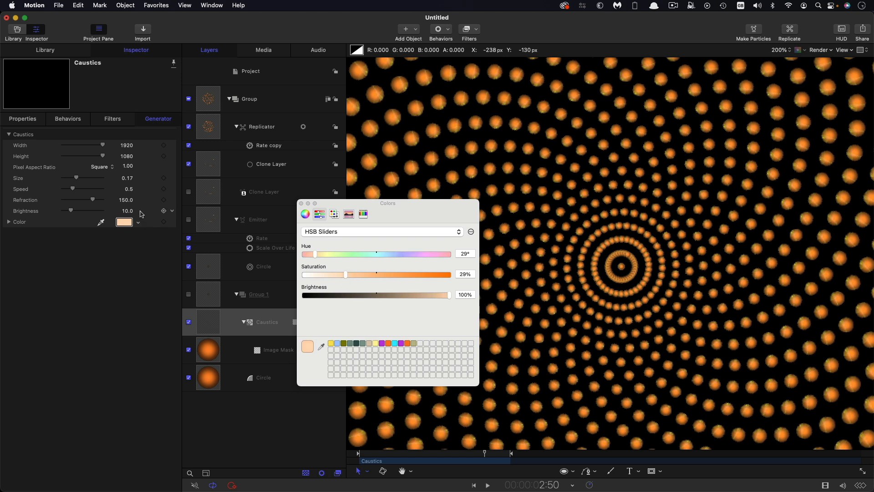
drag(71, 211, 97, 210)
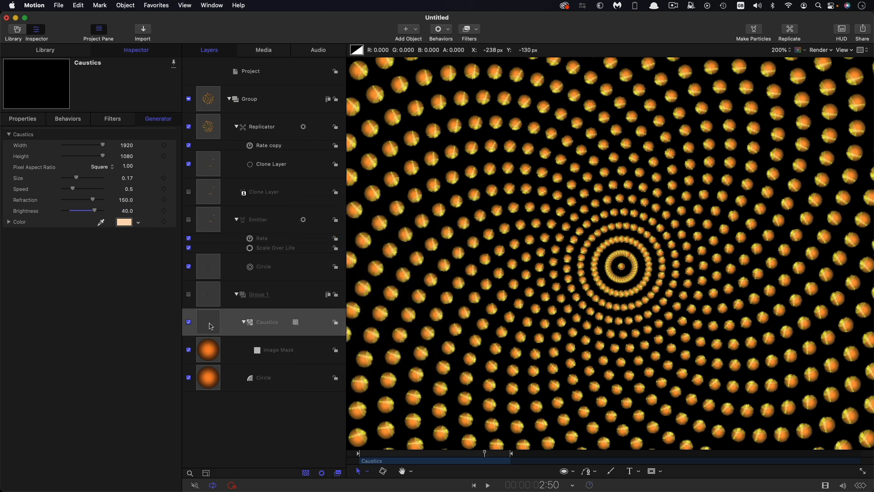
Soften the Caustics layer with a Gaussian Blur at Amount 23.
click(466, 29)
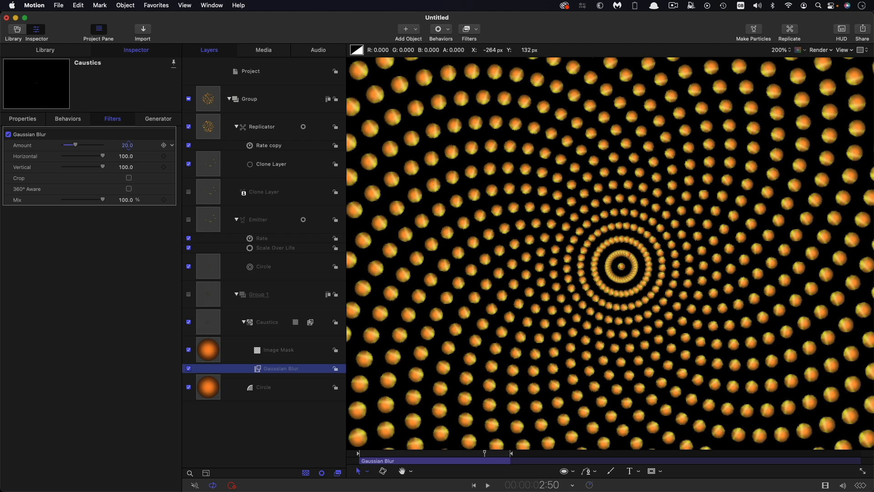
drag(75, 144, 77, 145)
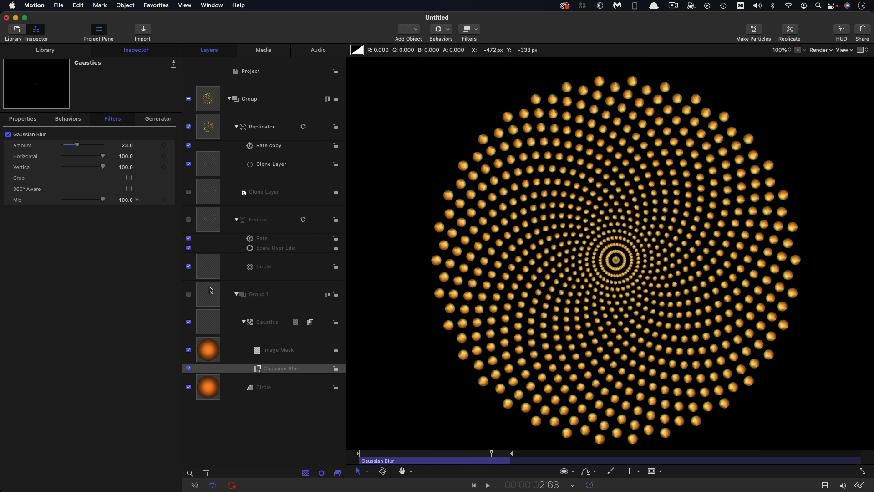
Apply a Levels filter to Group 1, brightening midtones and deepening shadows for contrast.
click(467, 29)
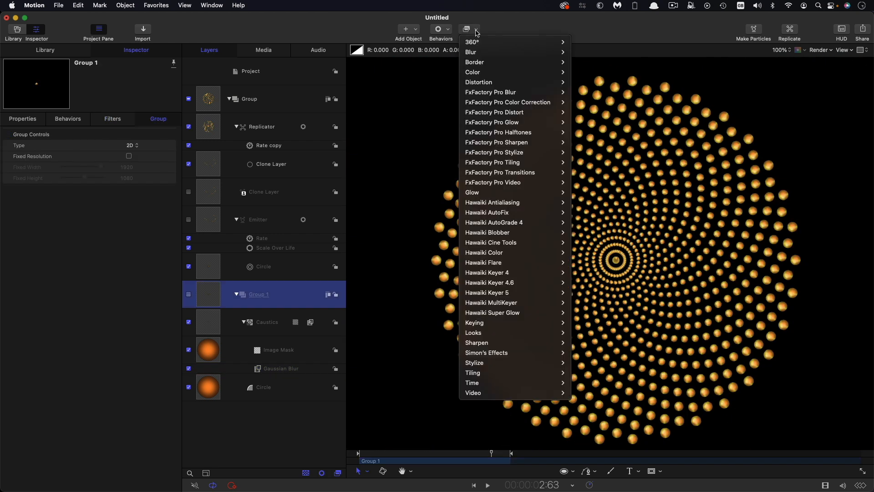
mouse_move(473, 72)
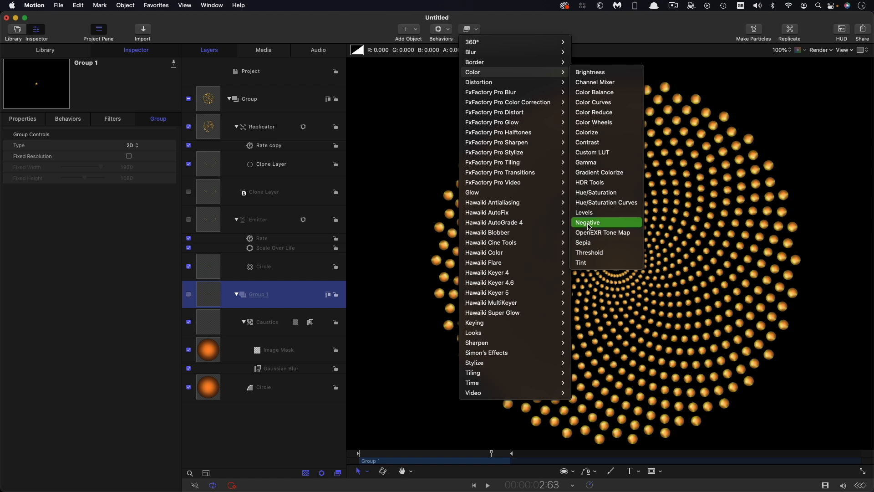
click(584, 212)
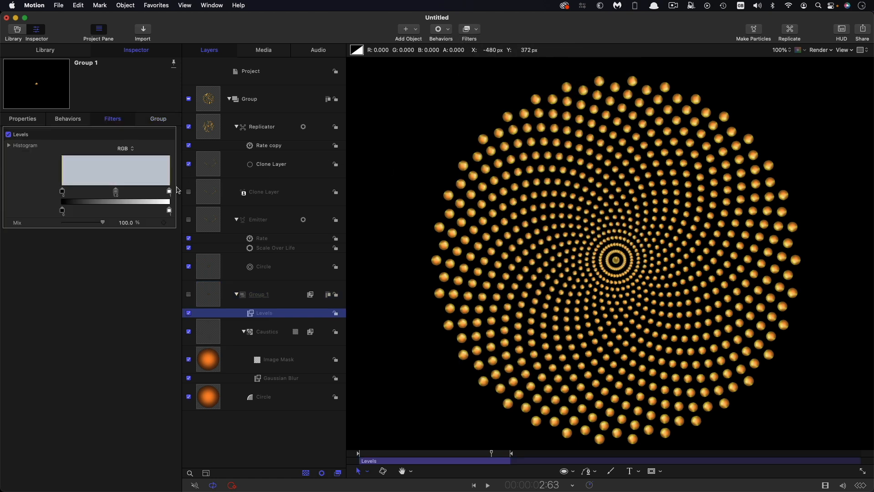
drag(169, 192, 138, 191)
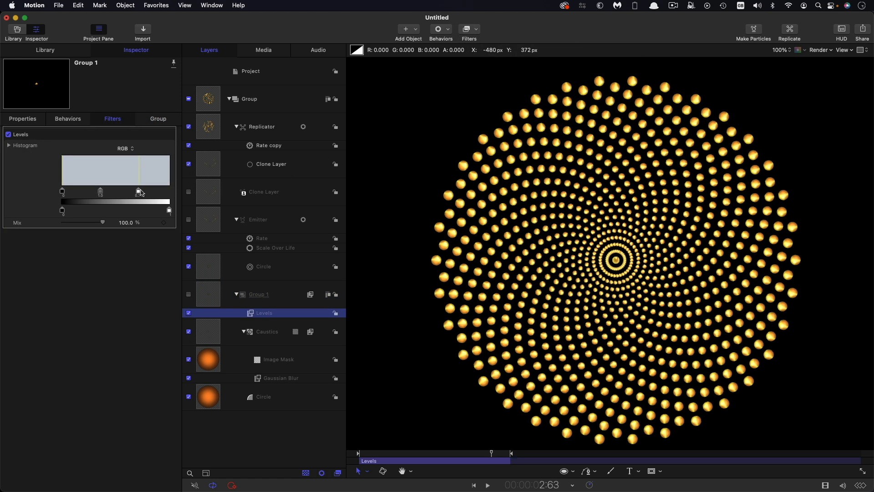
drag(139, 191, 130, 191)
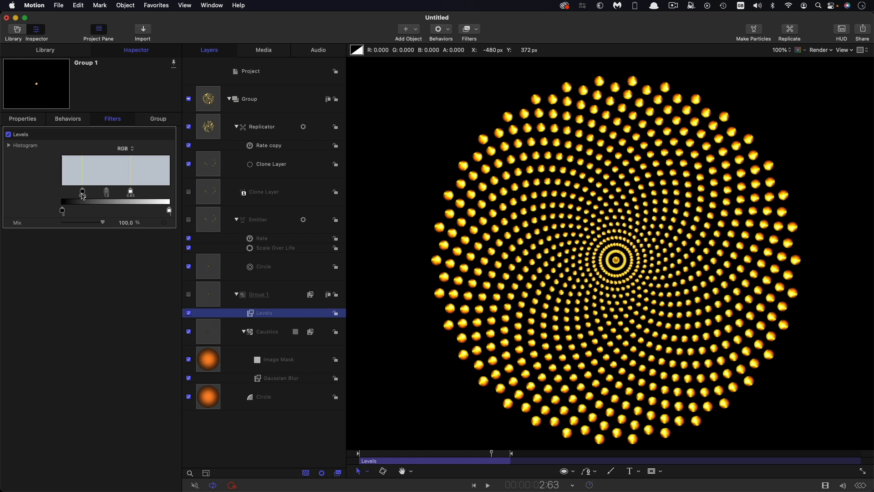
drag(81, 191, 85, 191)
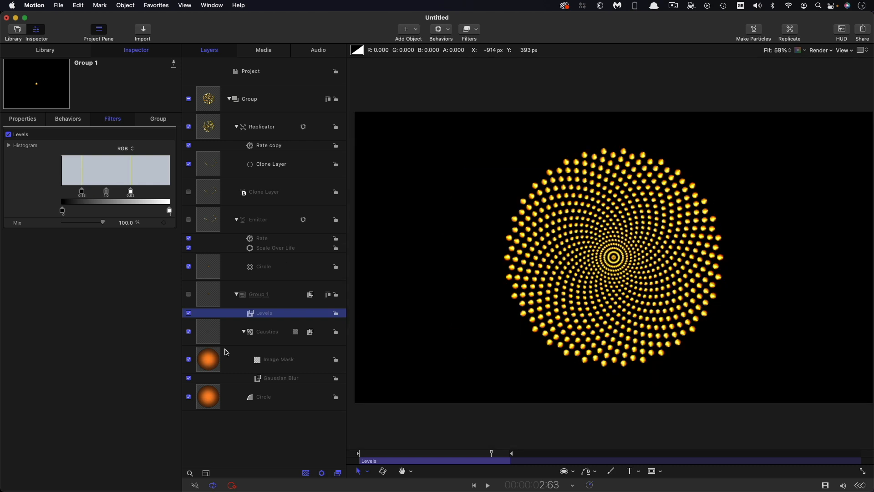
click(45, 49)
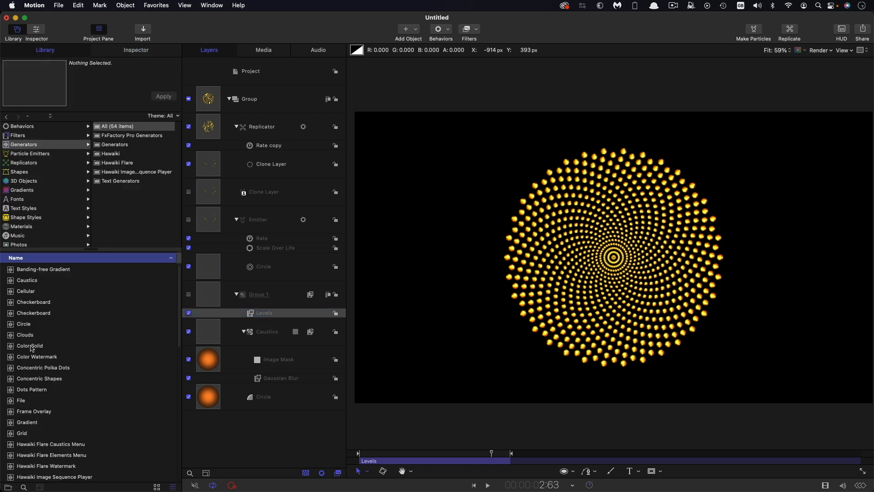
Add a solid colour background layer and a Cellular generator from the library.
click(30, 345)
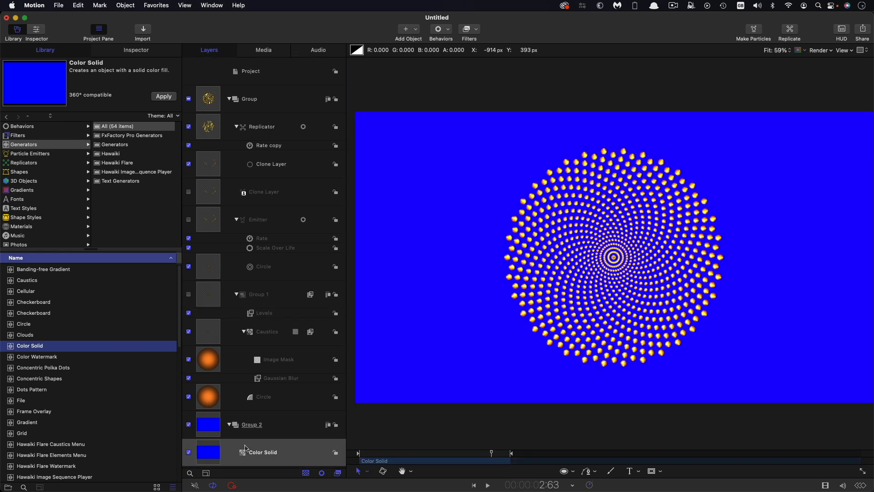
click(136, 49)
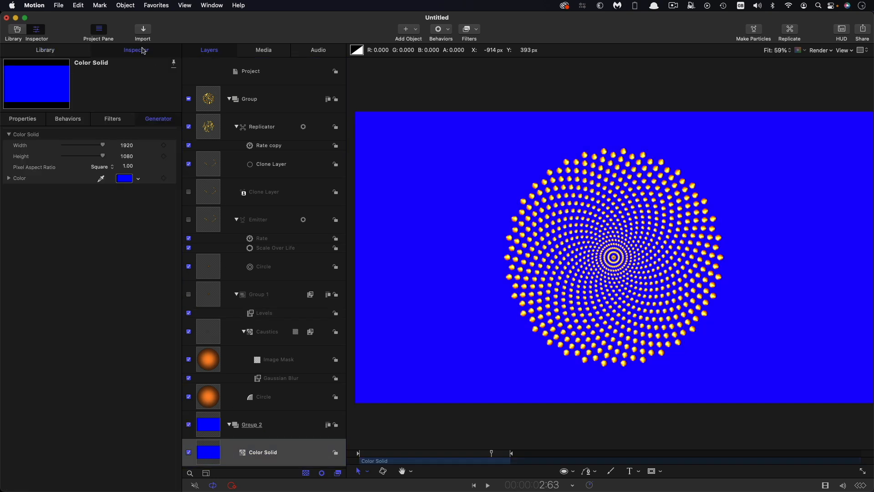
click(123, 178)
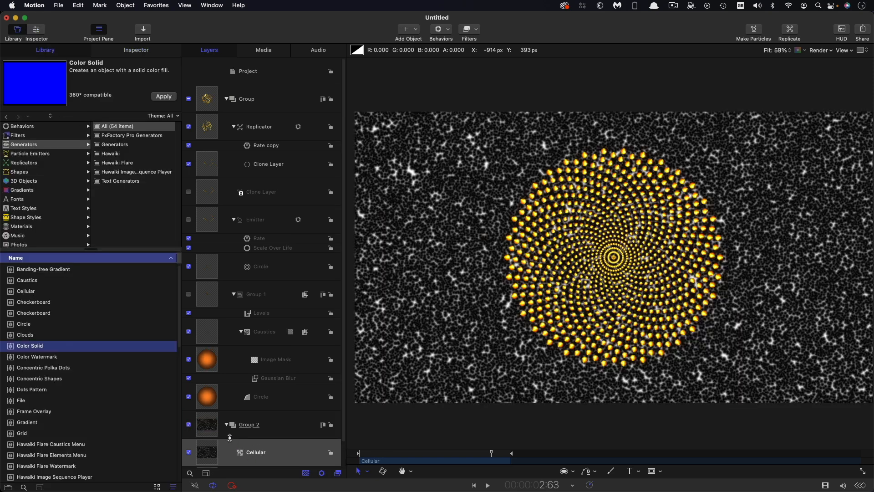
click(135, 49)
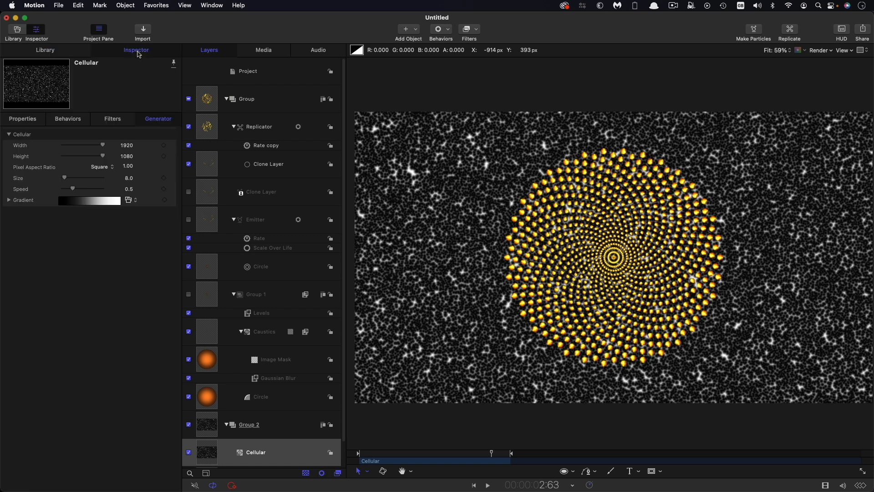
Blend the Cellular texture as Color Dodge and edit its gradient colour toward red.
click(22, 118)
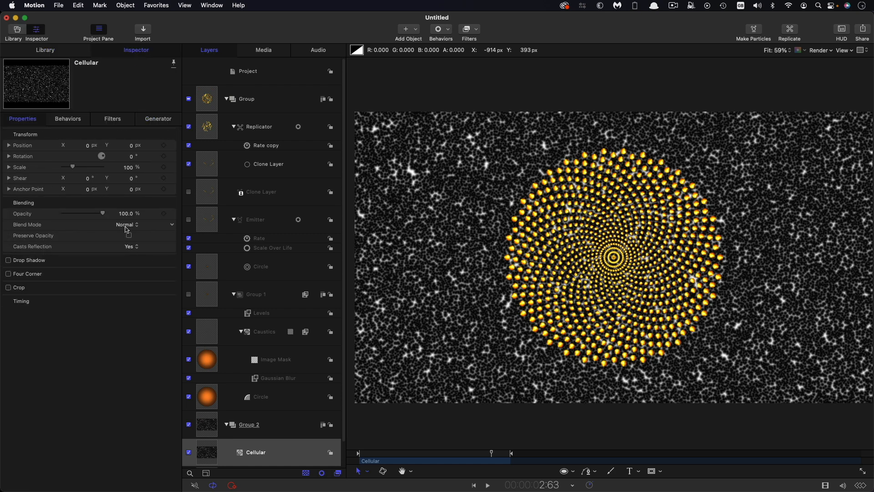
click(126, 224)
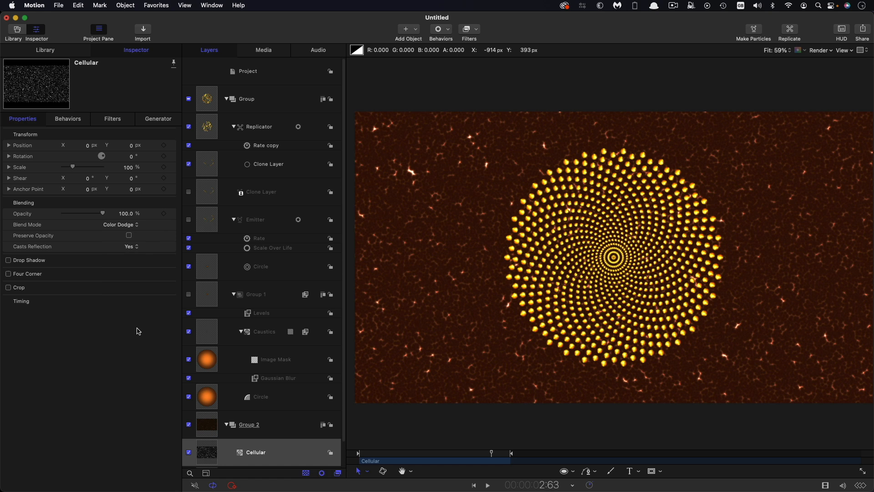
click(157, 118)
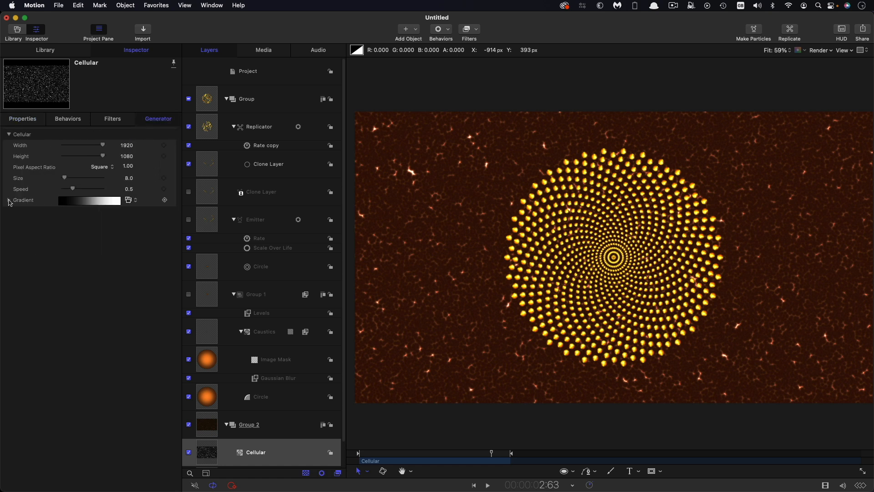
click(8, 199)
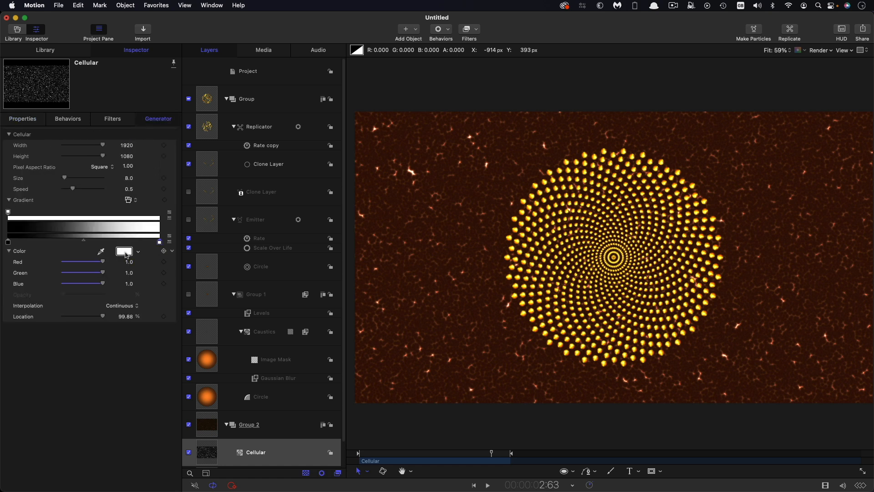
click(124, 251)
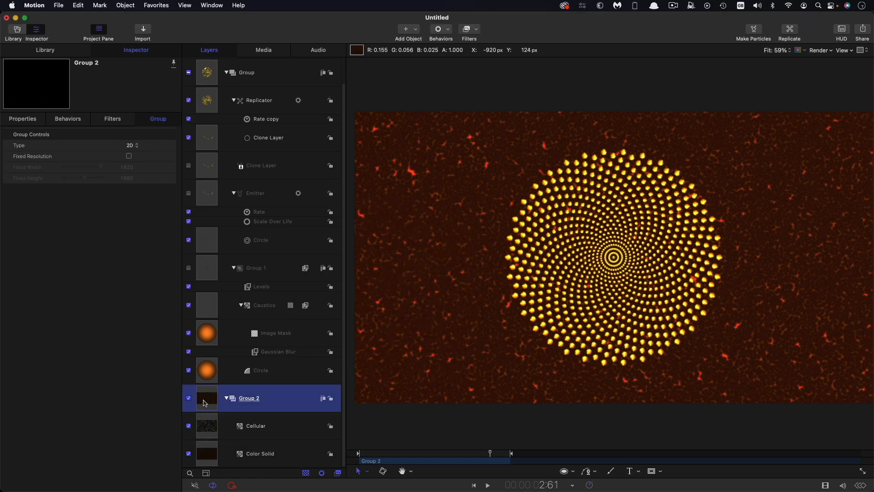
Add a Gaussian Blur to Group 2 at Amount 64, mixed at 30%.
click(469, 29)
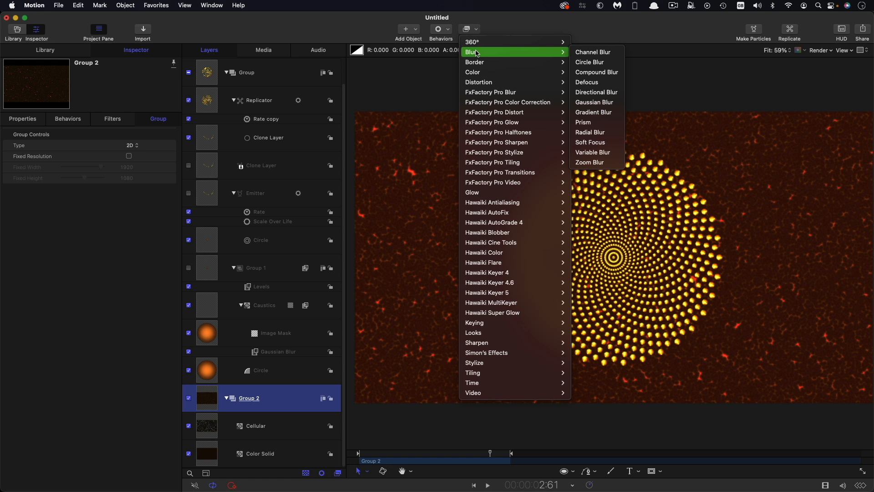
click(593, 102)
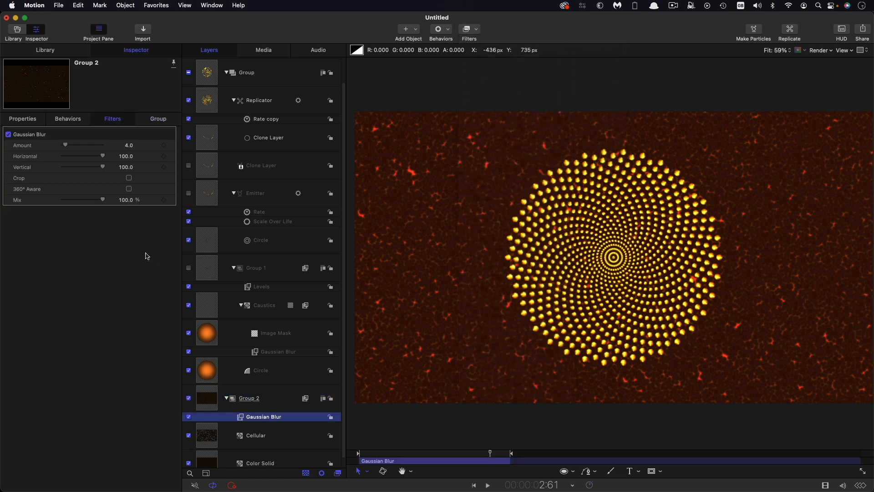
text(64)
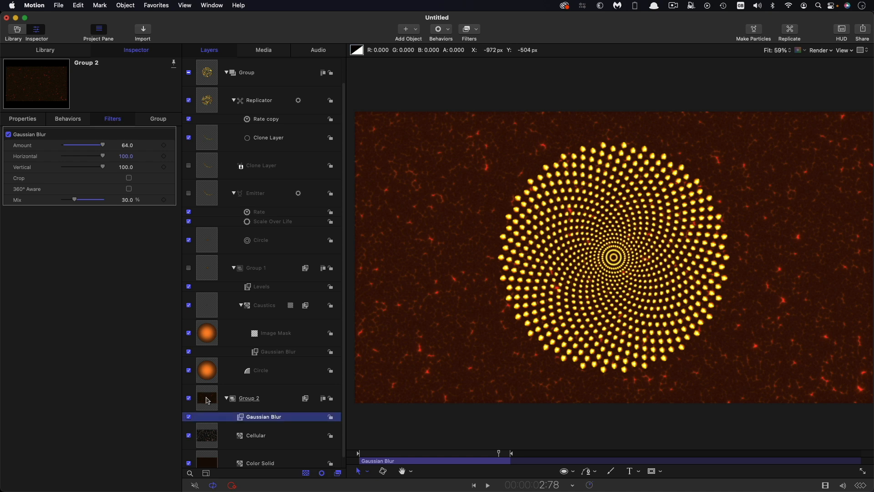
click(466, 29)
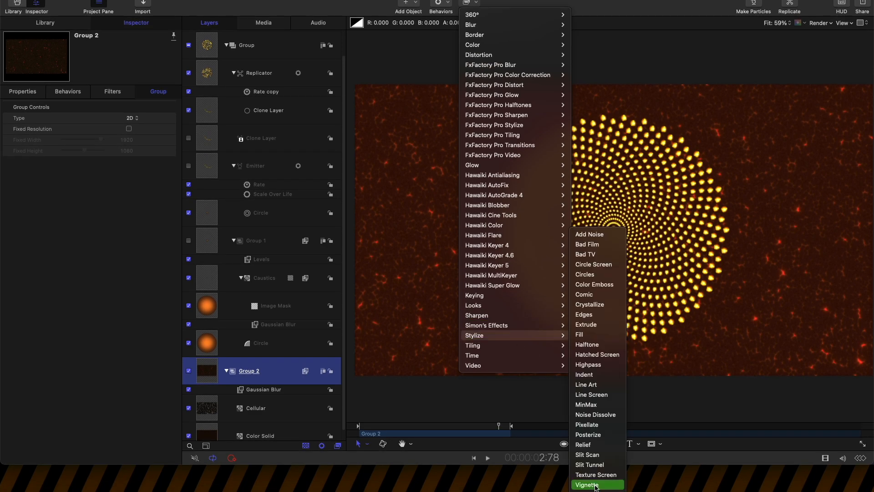
Add a Vignette to Group 2 with Blur 0, Darken 0.78, Size about 1.08 and Falloff 0.69.
click(587, 484)
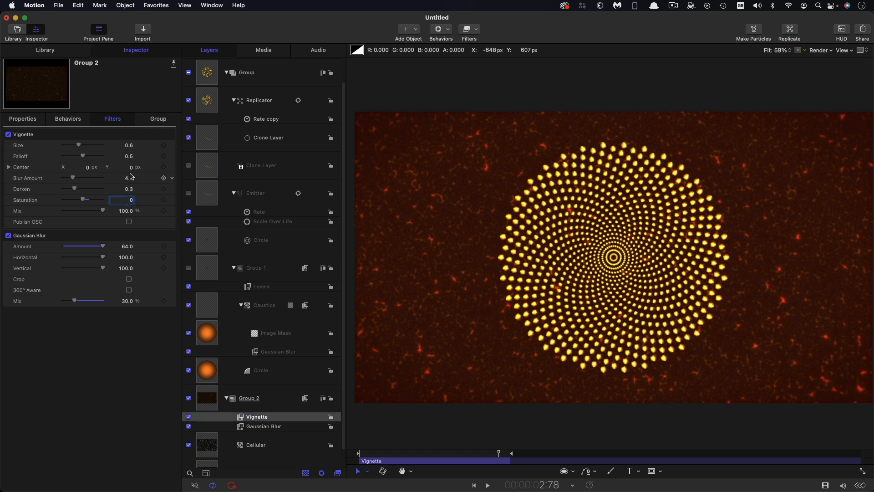
click(122, 177)
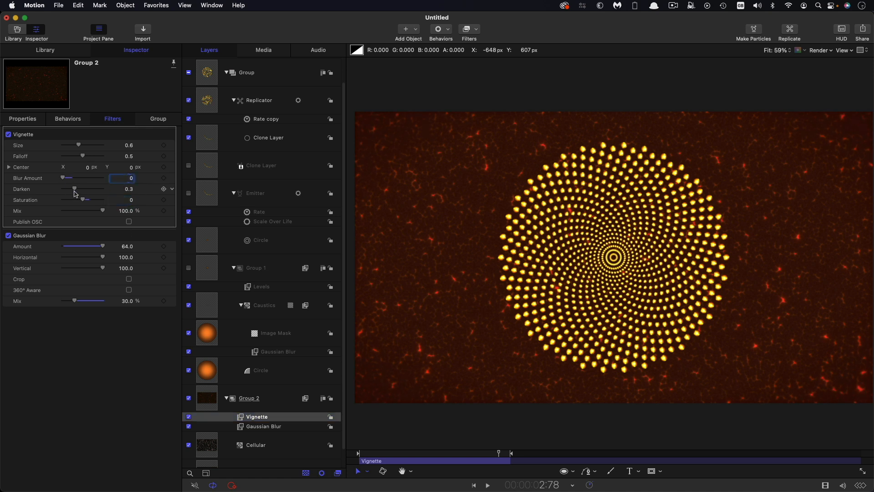
drag(74, 189, 94, 189)
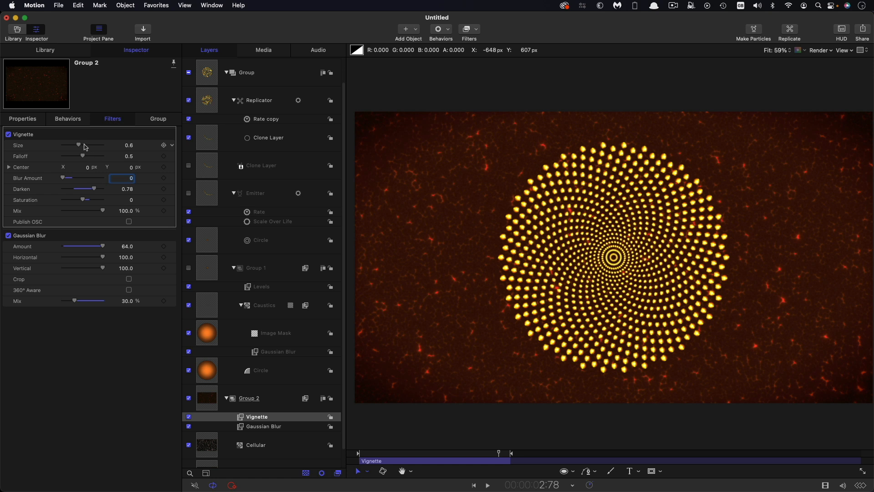
drag(79, 145, 86, 145)
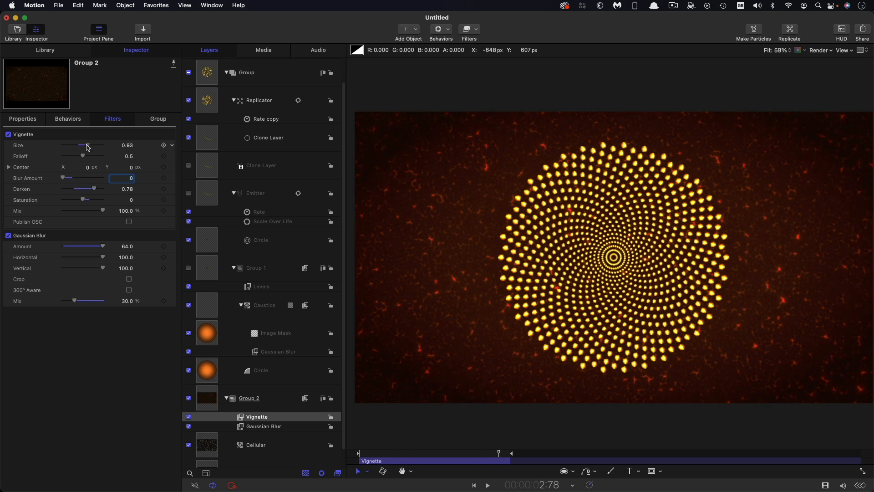
drag(83, 144, 88, 145)
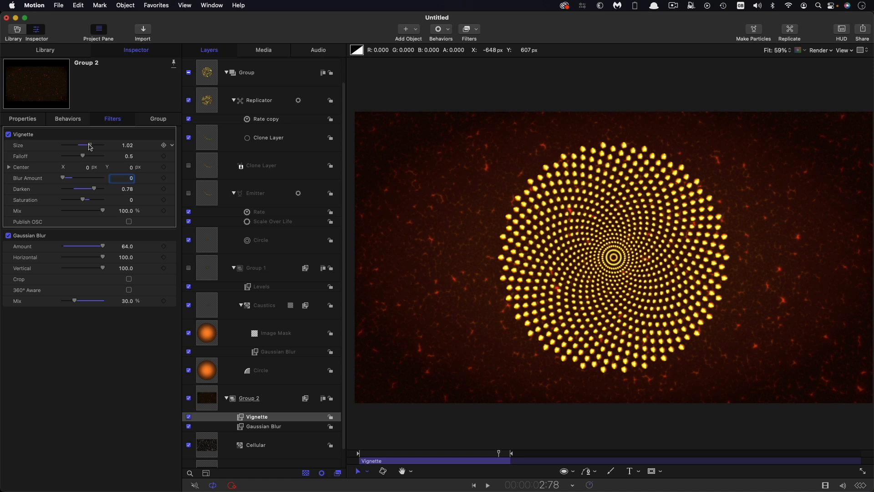
drag(83, 155, 90, 156)
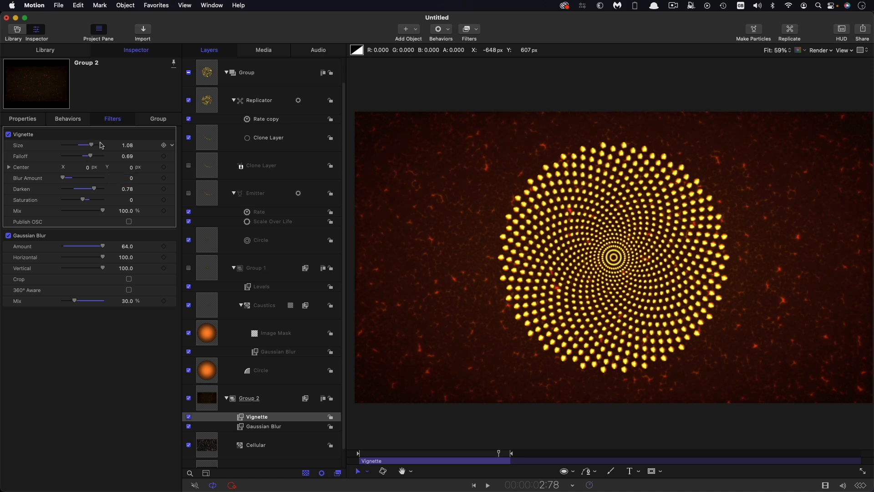
click(248, 398)
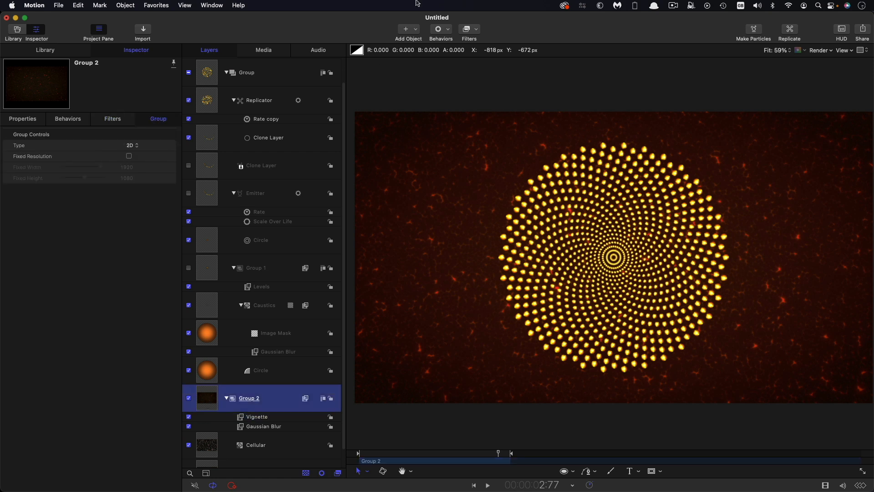
Add an Add Noise filter to Group 2 using Blue Noise at 0.33 with Overlay blending.
click(466, 29)
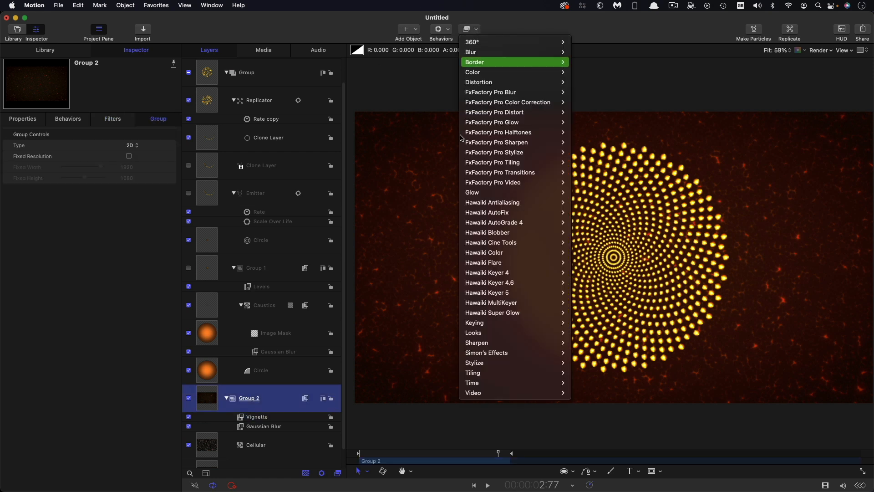
mouse_move(474, 362)
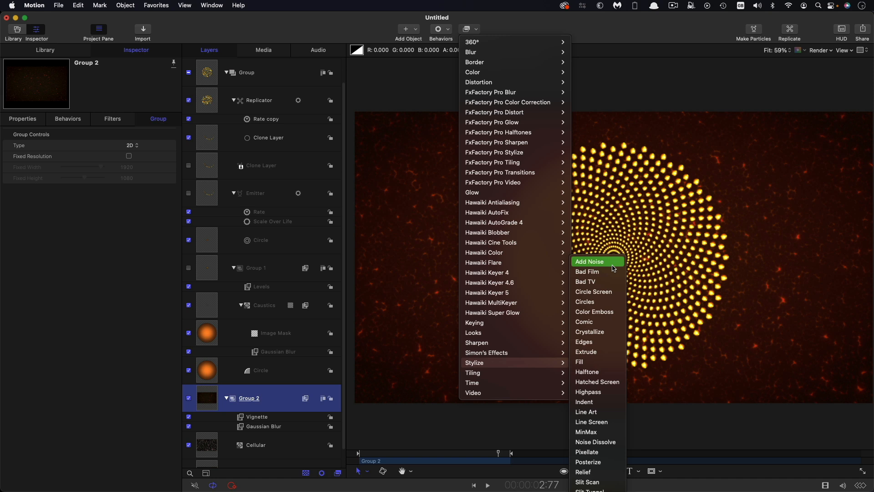
click(590, 261)
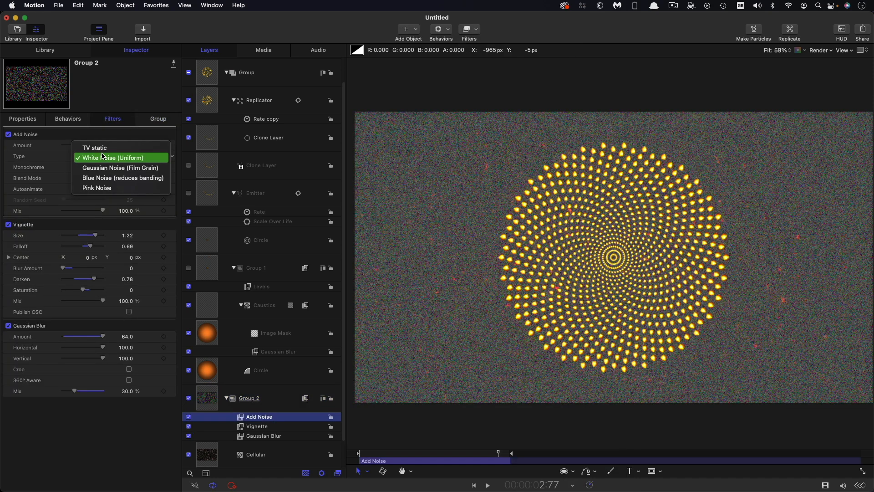
click(123, 178)
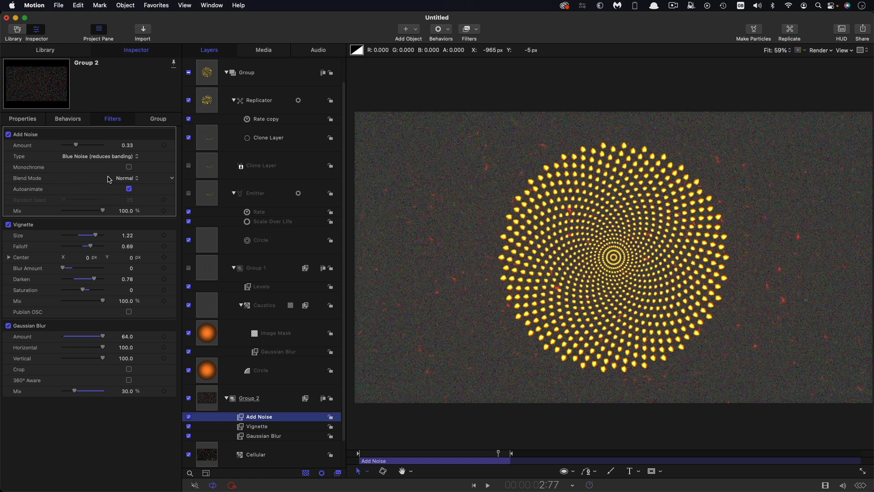
click(128, 178)
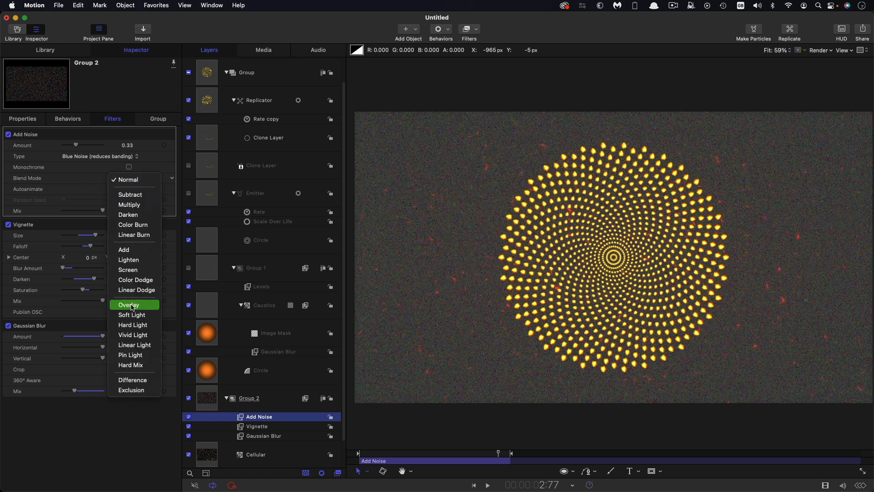
click(129, 304)
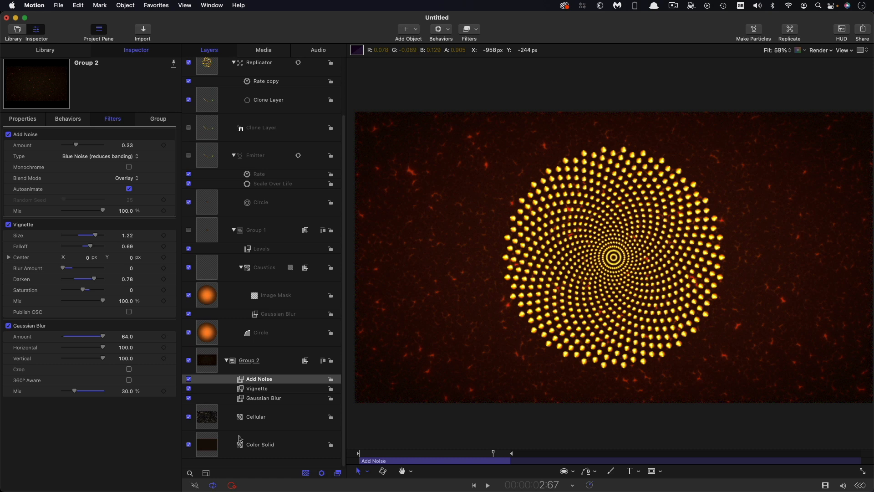
click(260, 444)
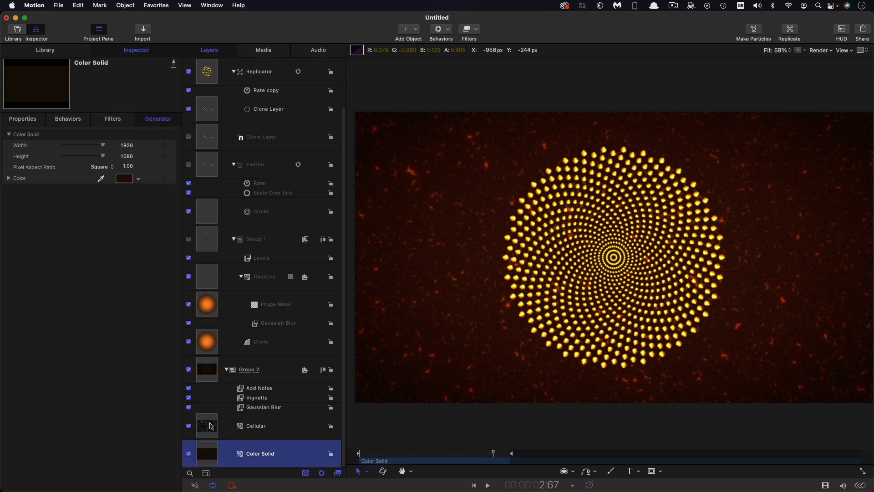
Add a Lens Flare generator above the Cellular layer in Group 2 and show its settings.
click(255, 425)
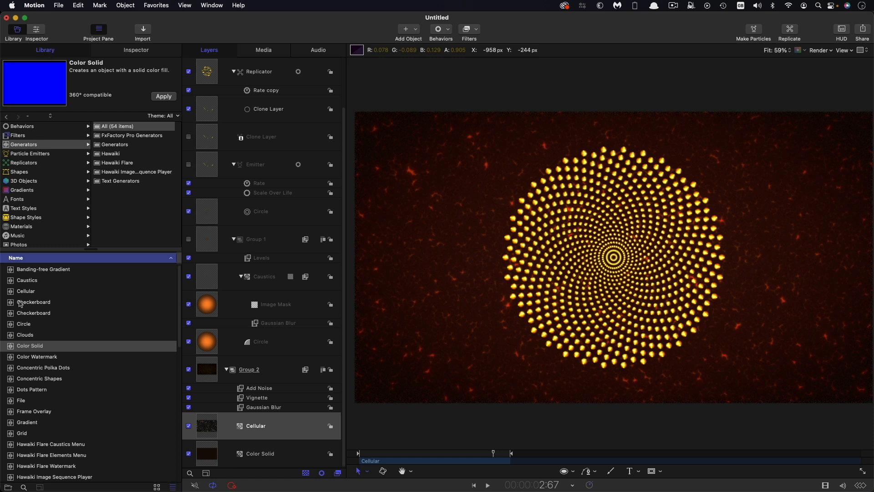
scroll(down, 3)
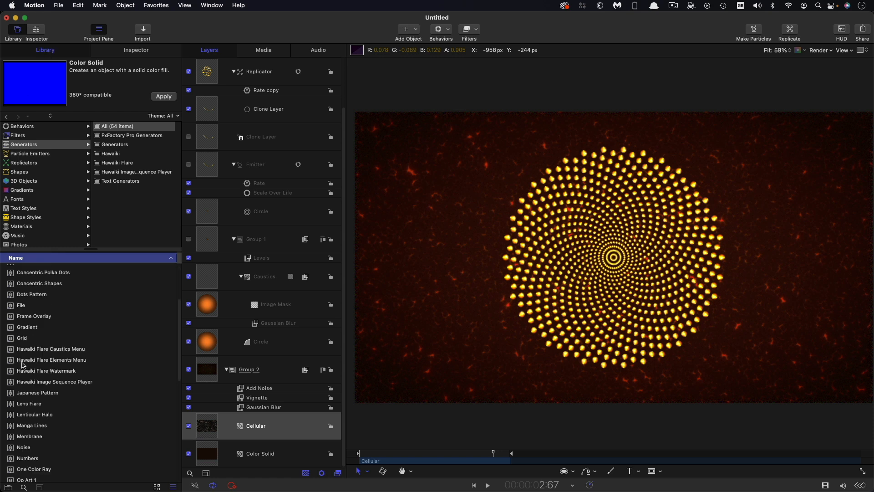
click(115, 145)
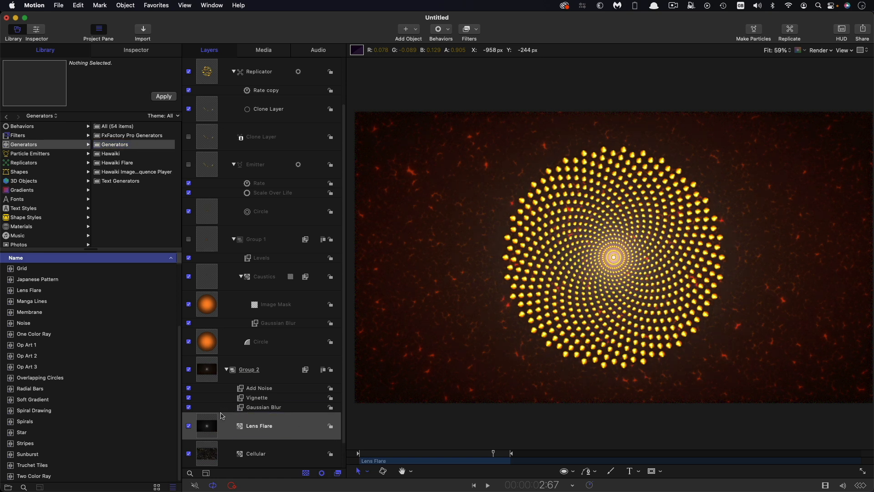
click(258, 425)
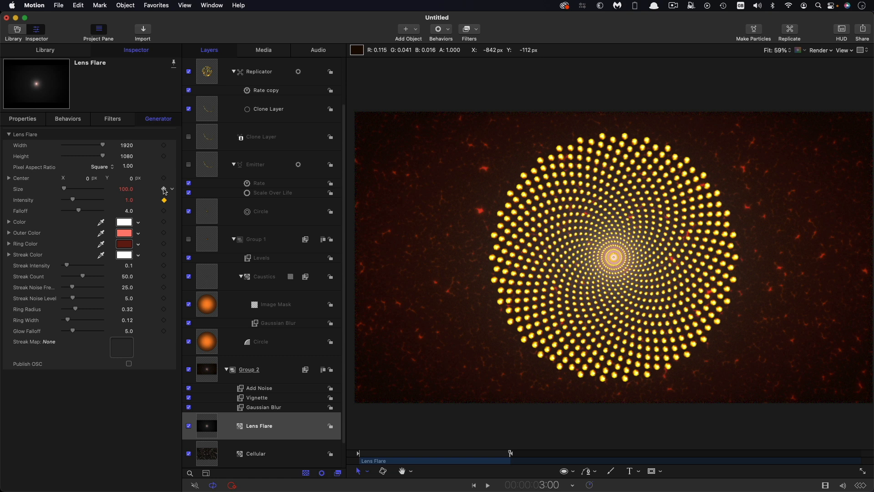
Enlarge the lens flare to size 225 and push its colour saturation to about 72% orange-red.
double_click(123, 189)
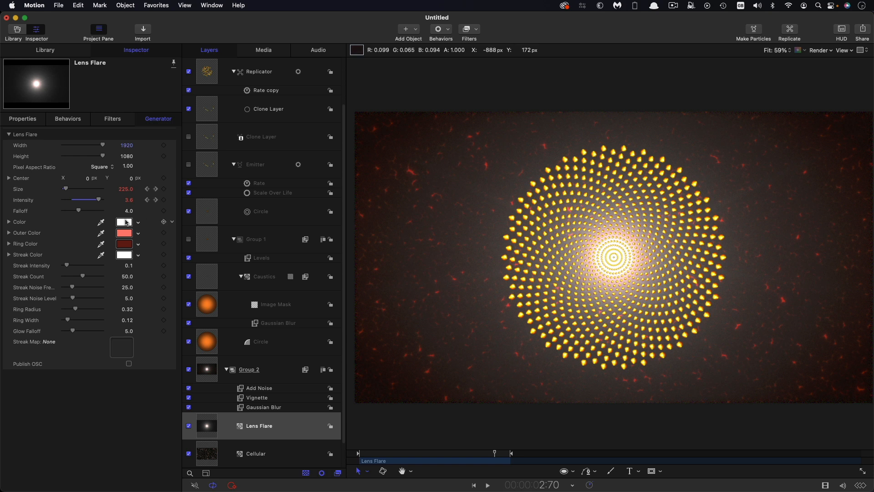
click(124, 221)
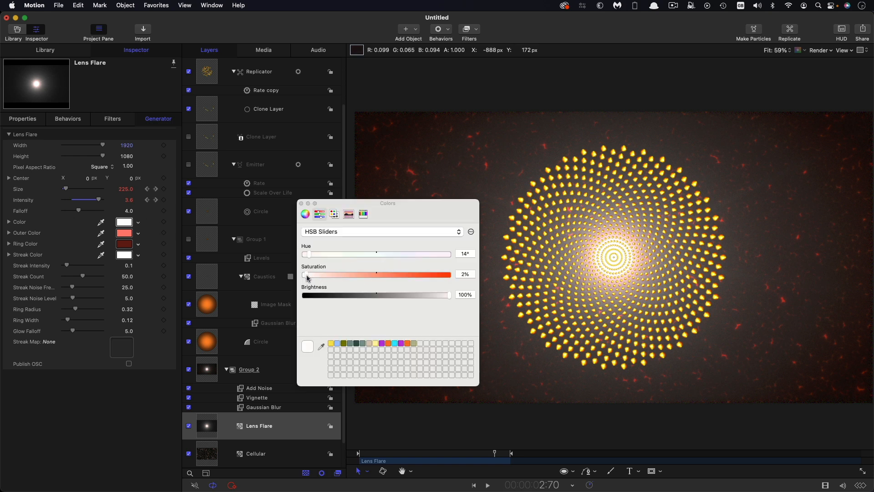
drag(306, 274, 378, 274)
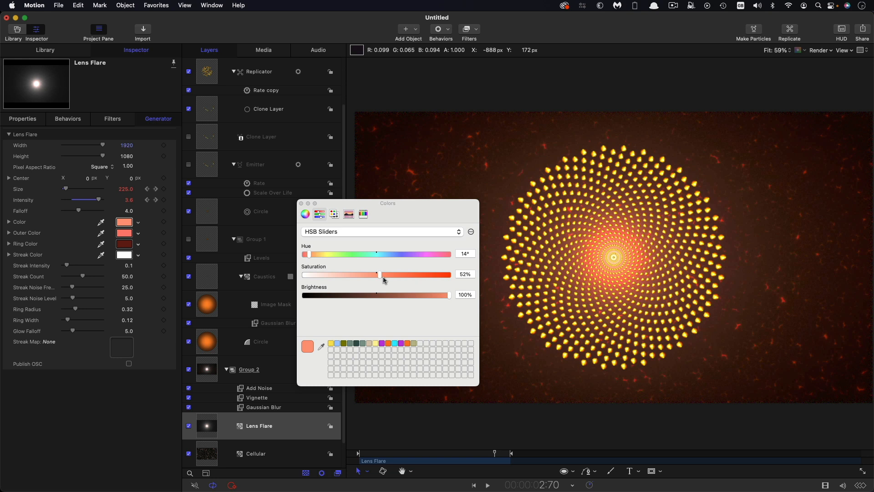
drag(377, 274, 408, 274)
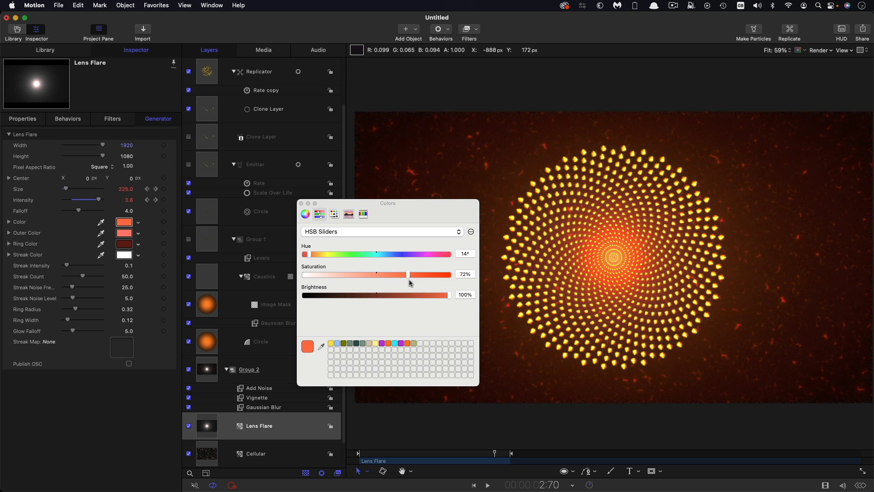
drag(407, 274, 414, 274)
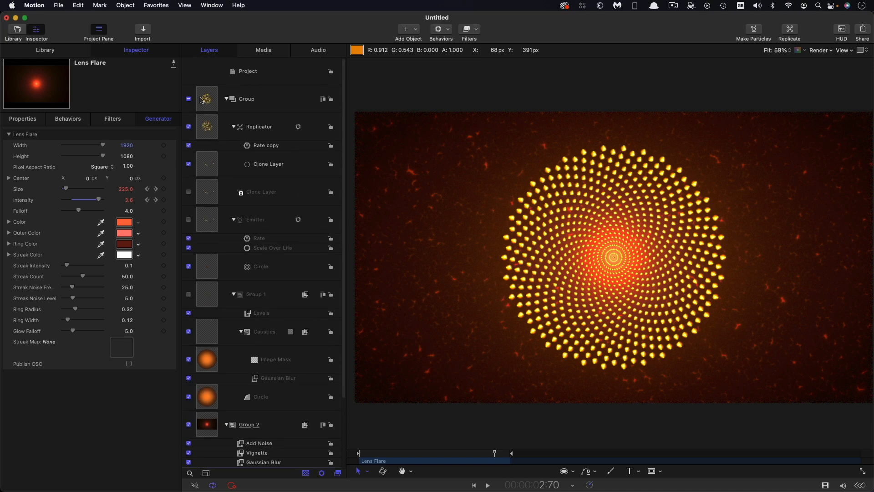
Paste a Lens Flare copy into the spiral group, blend it Color Dodge and make its tint paler.
click(246, 99)
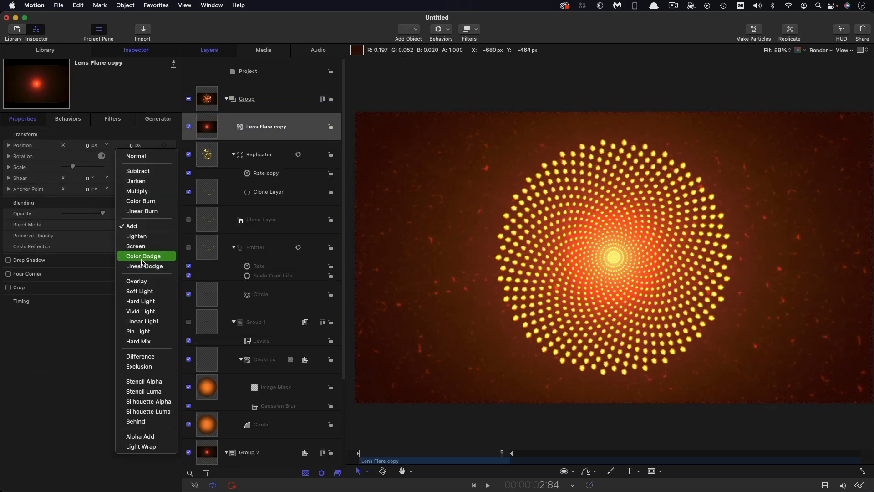
click(143, 255)
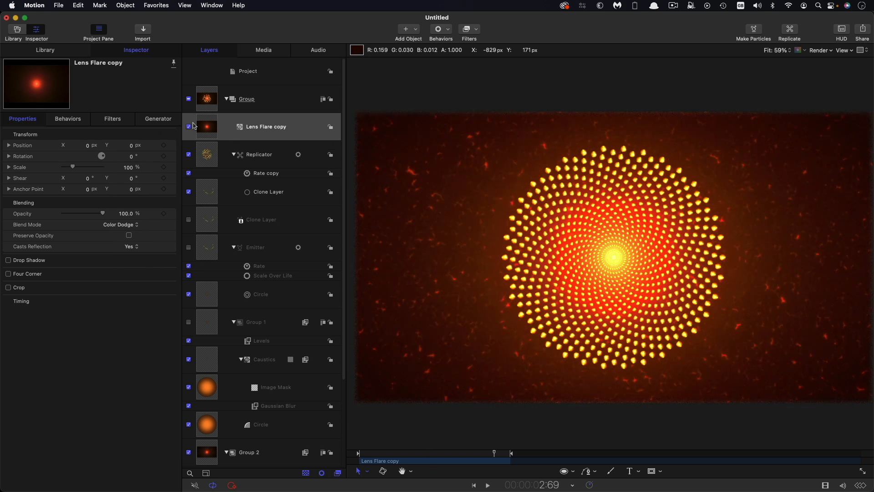
click(157, 118)
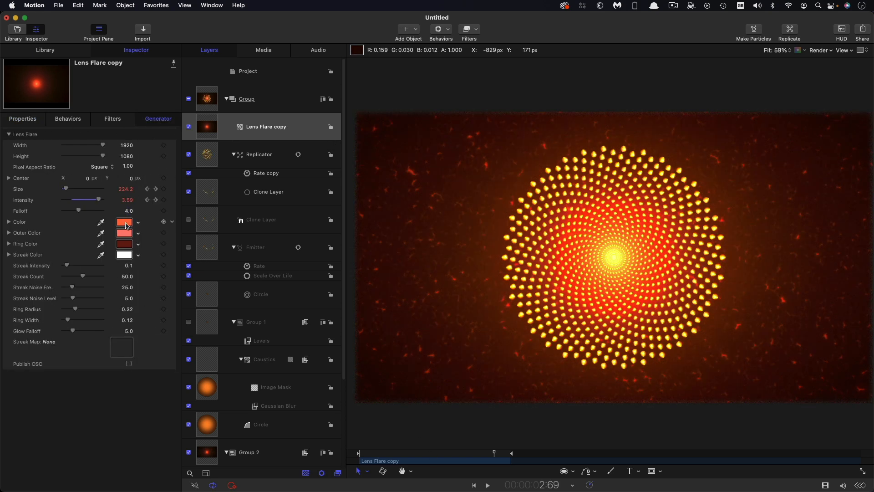
click(124, 222)
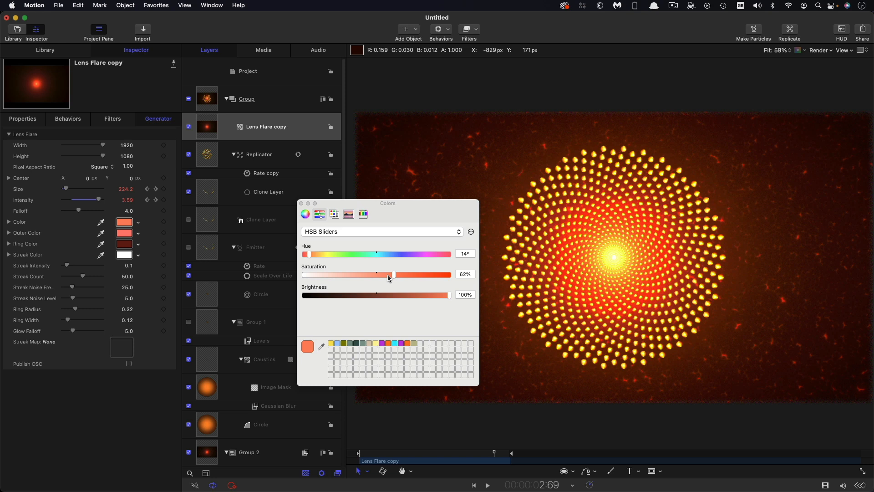
drag(390, 274, 364, 274)
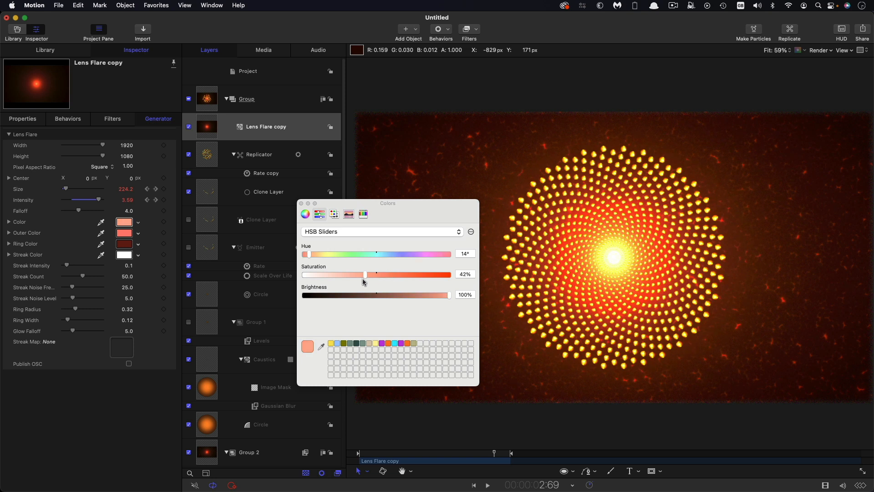
drag(362, 274, 366, 274)
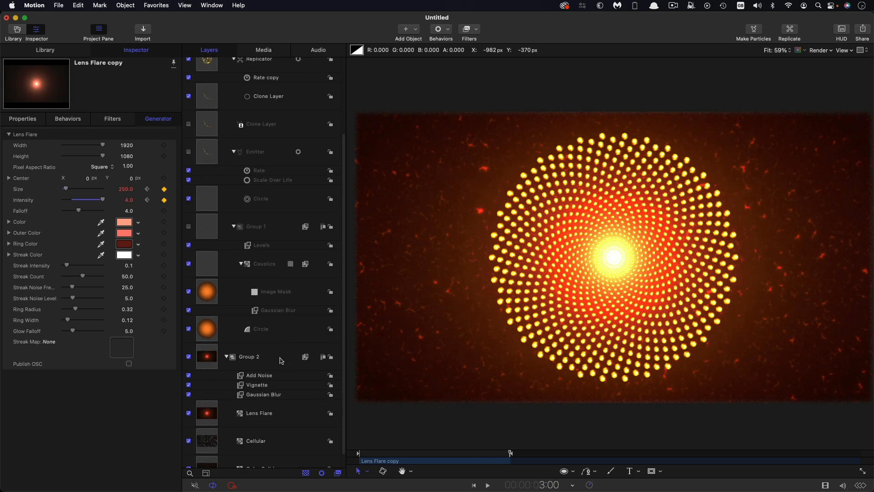
Add a second Caustics generator above Cellular in Group 2, blended as Color Dodge.
click(254, 441)
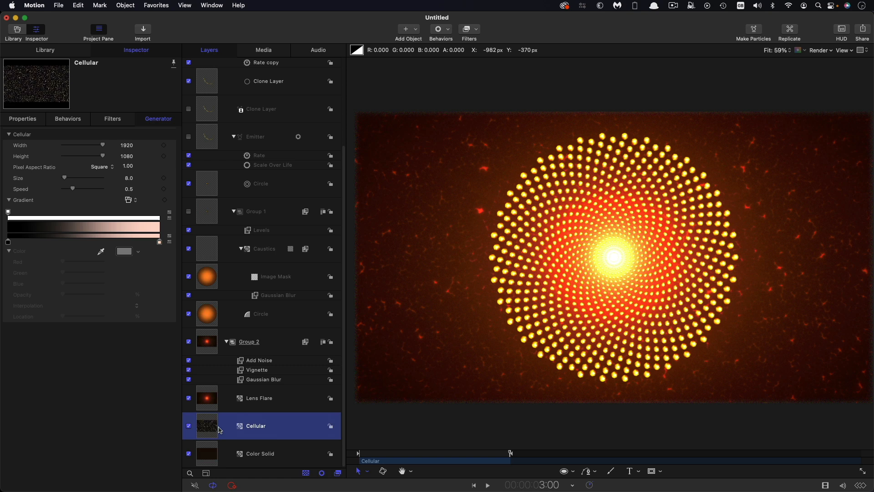
click(46, 49)
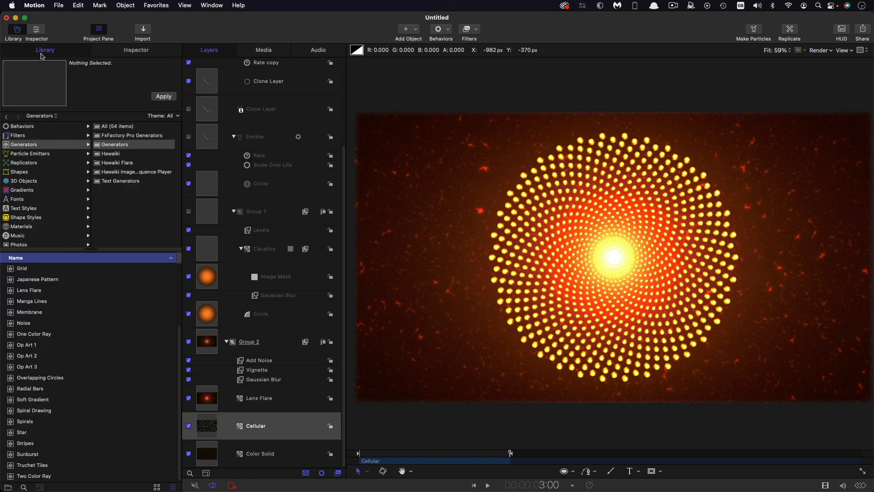
mouse_move(22, 322)
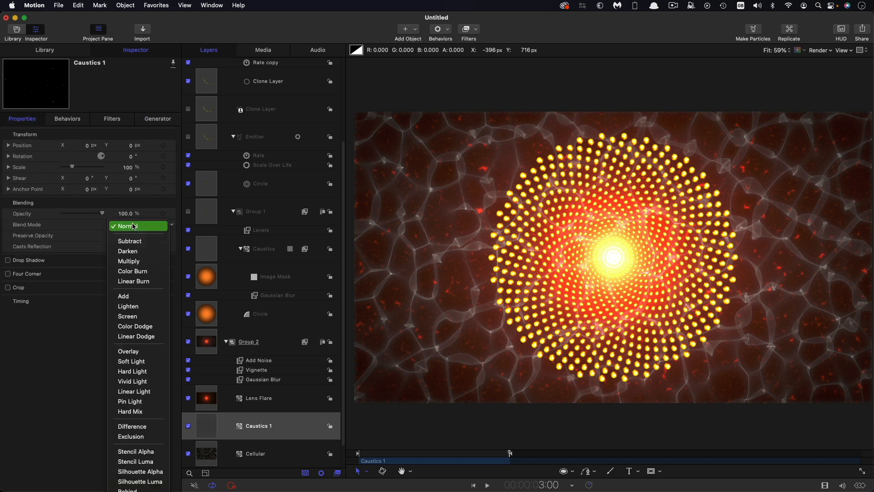
click(134, 326)
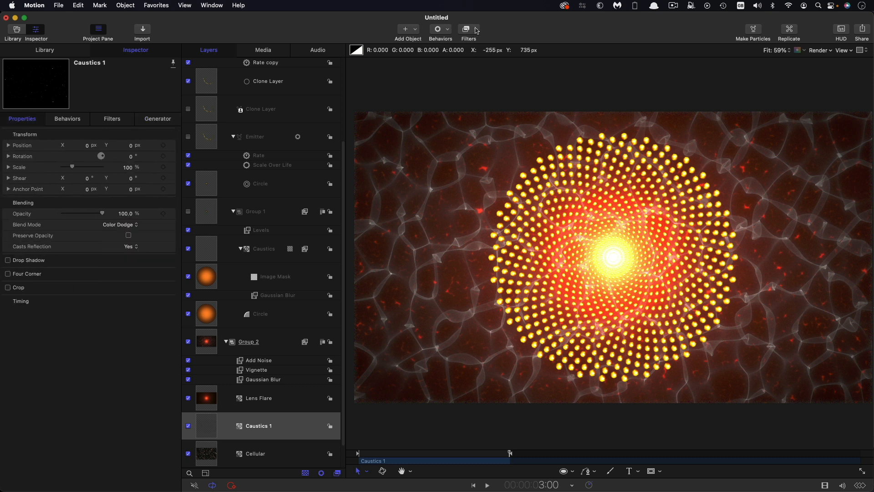
click(466, 29)
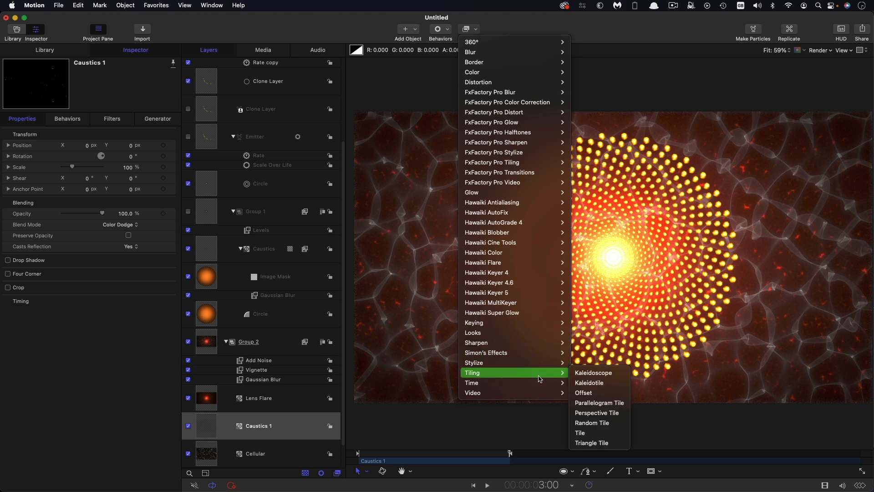
mouse_move(599, 423)
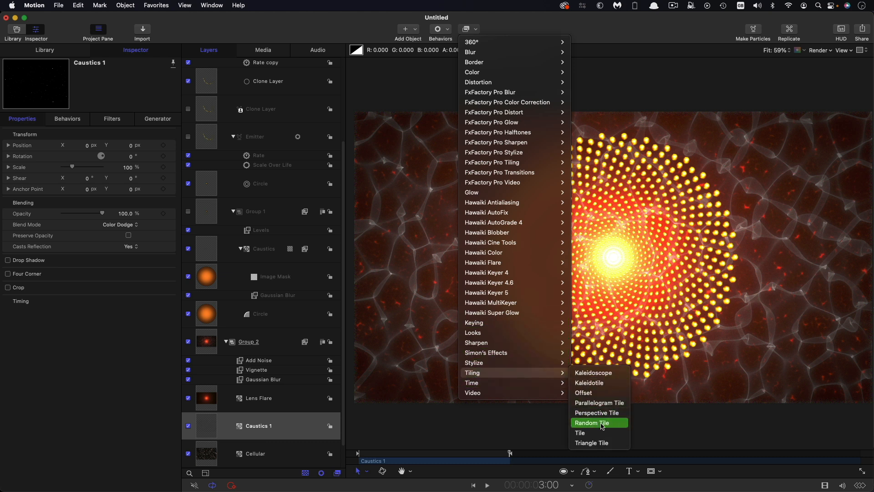
Add a Random Tile filter to Caustics 1 and darken its colour to a muted warm tint.
click(591, 423)
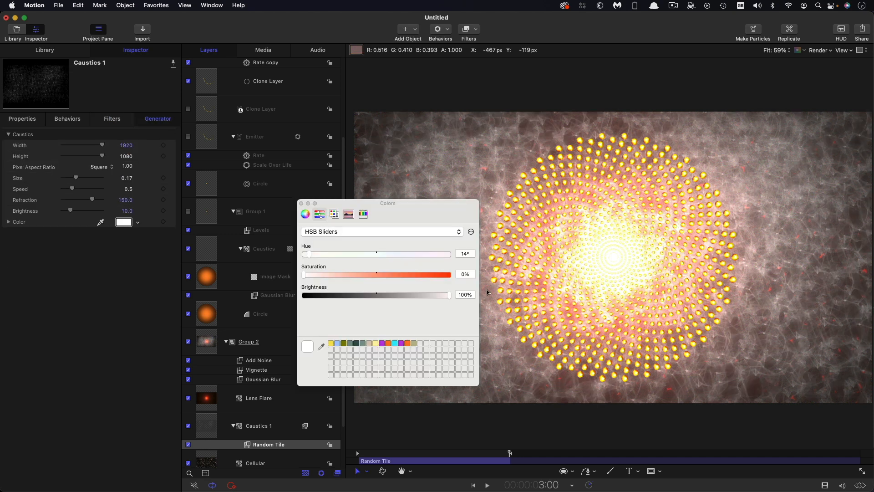
drag(450, 294, 430, 294)
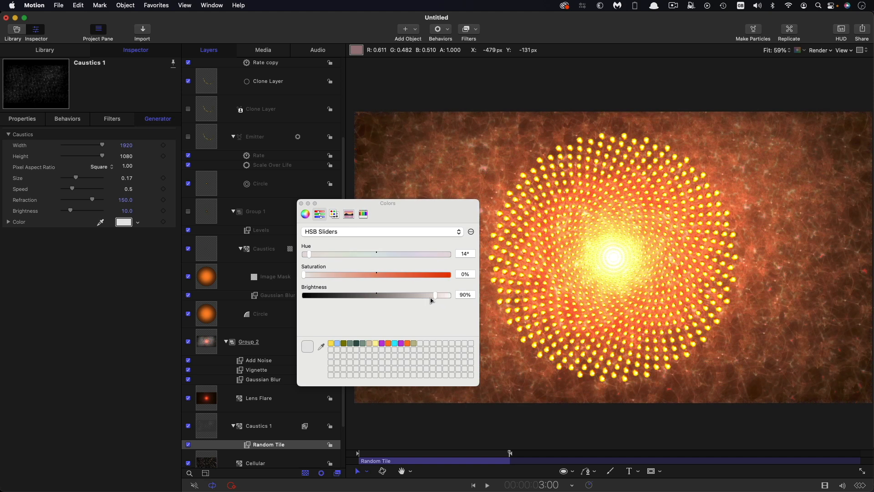
drag(431, 294, 408, 294)
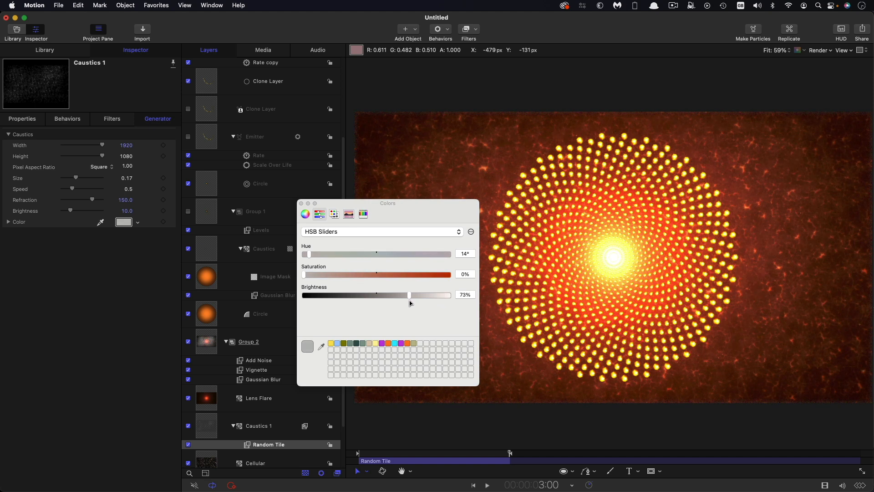
drag(375, 254, 307, 254)
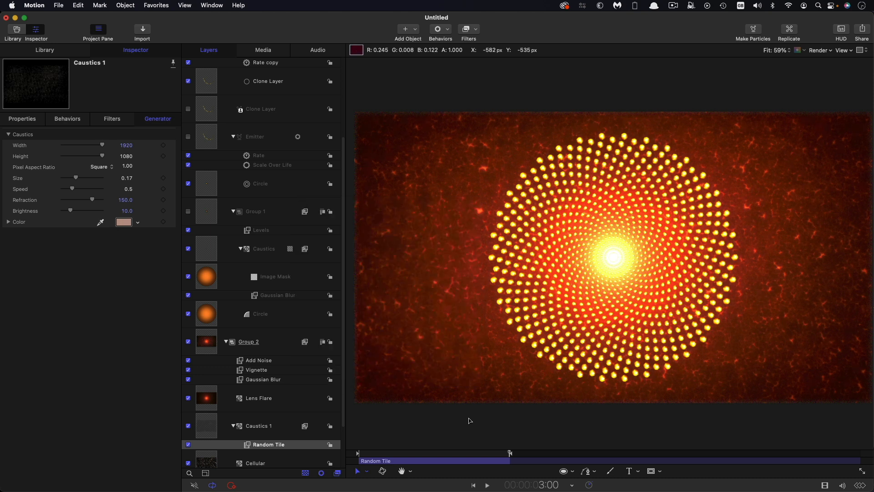
Reduce Caustics 1 opacity to 84% in Properties, then move on to Group 1's Levels filter.
click(22, 118)
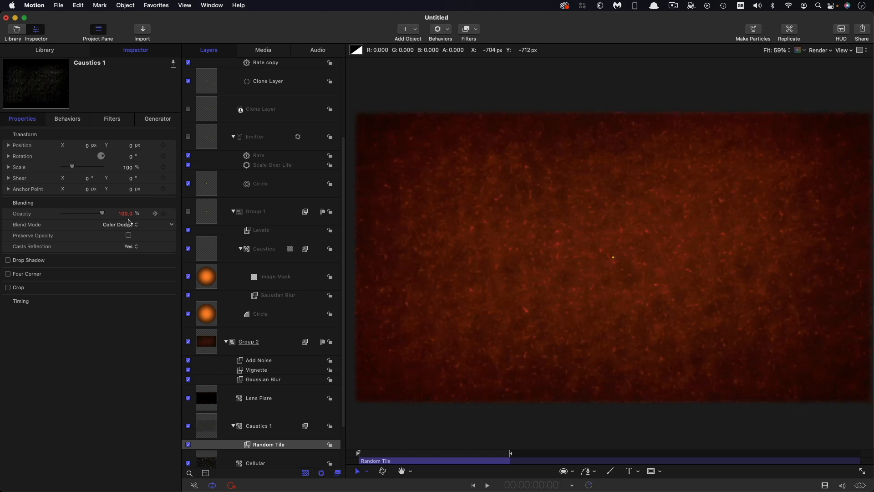
drag(102, 213, 61, 213)
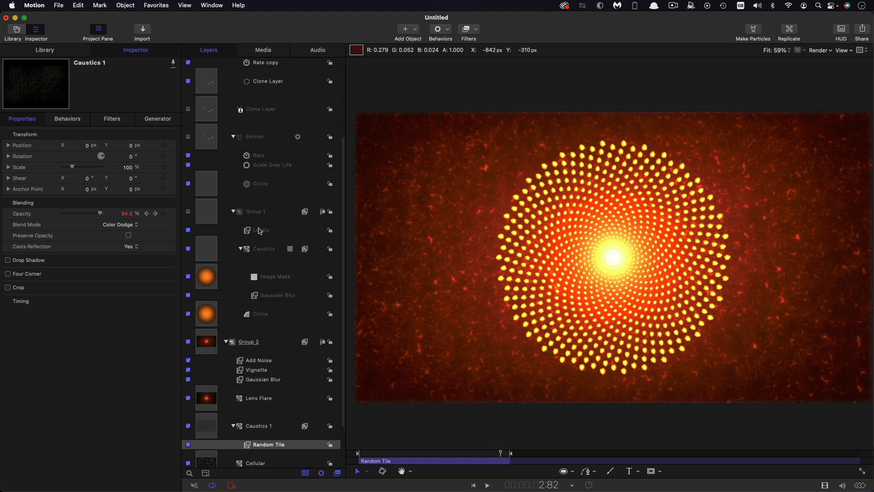
click(260, 229)
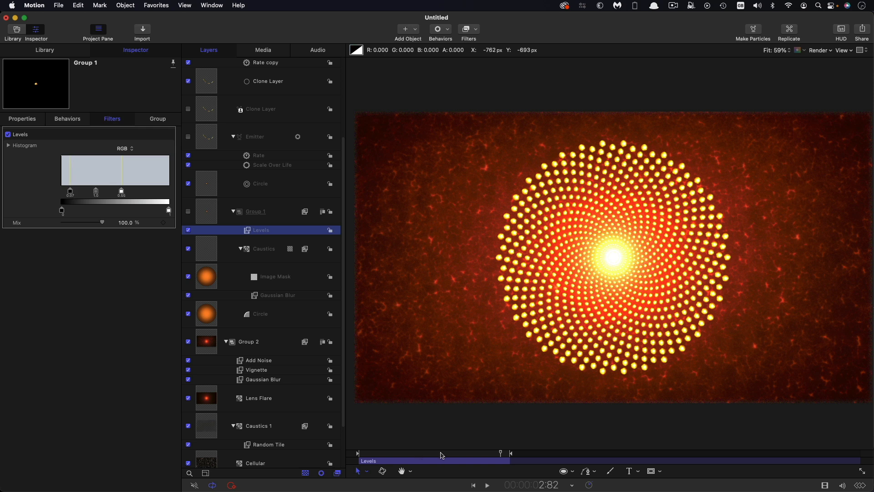
drag(499, 452, 439, 452)
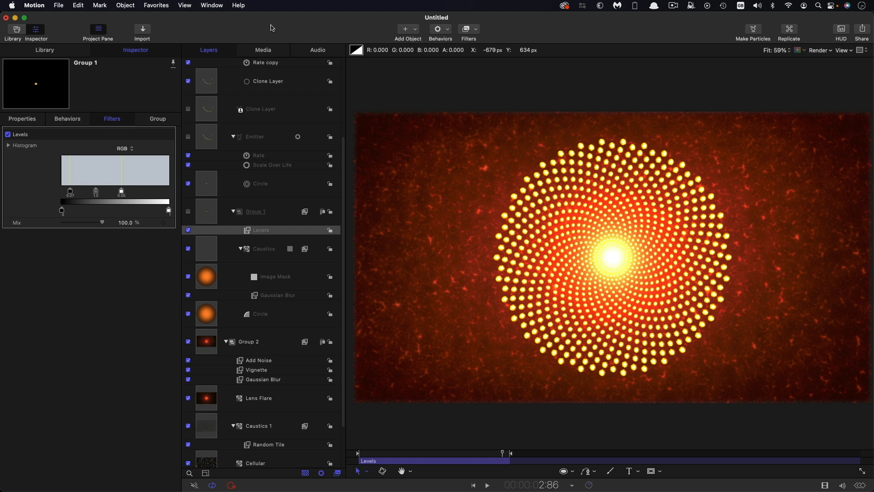
mouse_move(418, 126)
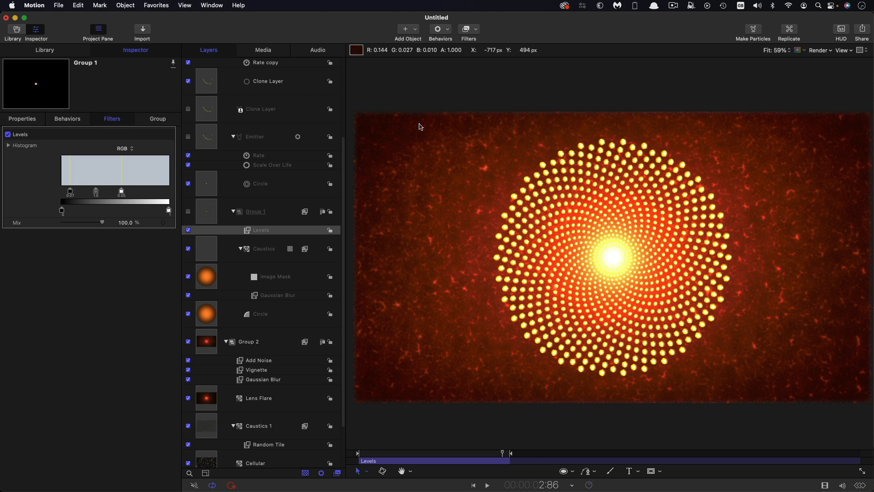
mouse_move(390, 242)
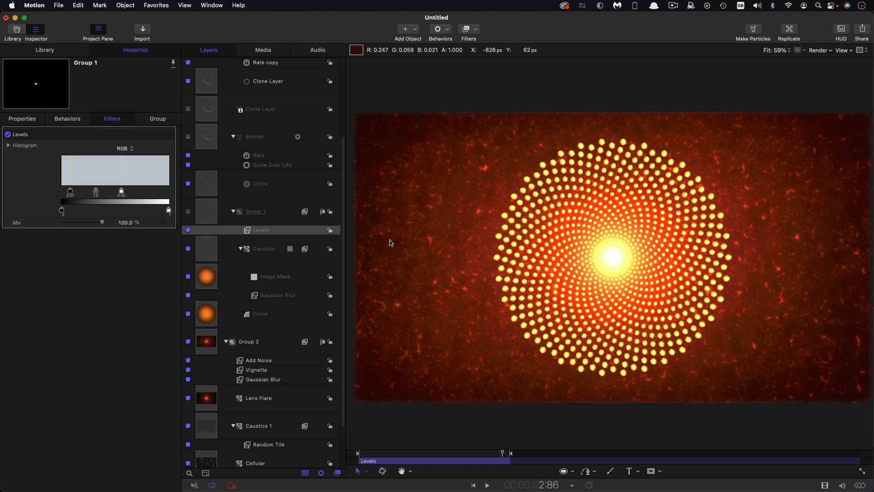